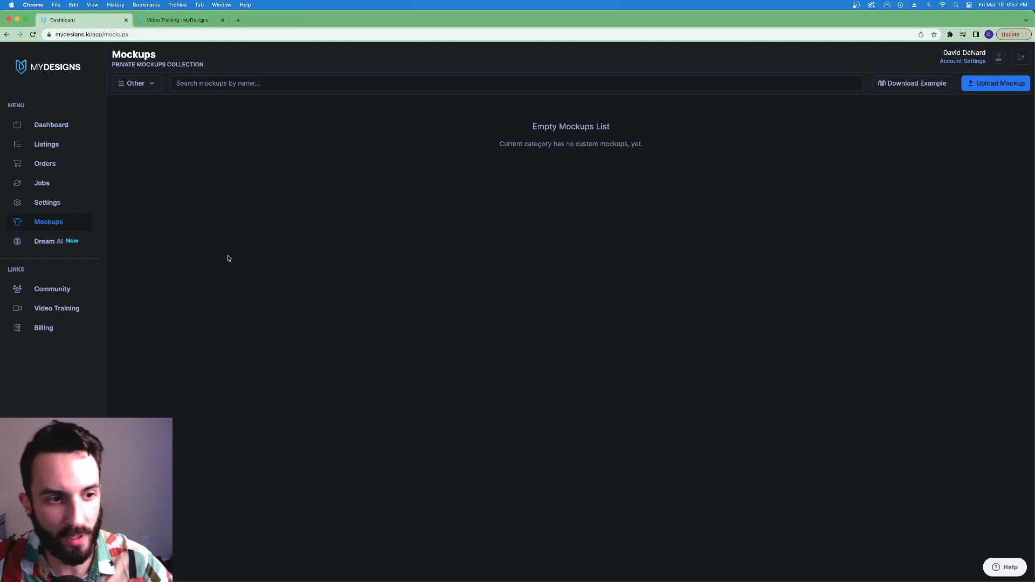
mouse_move(169, 264)
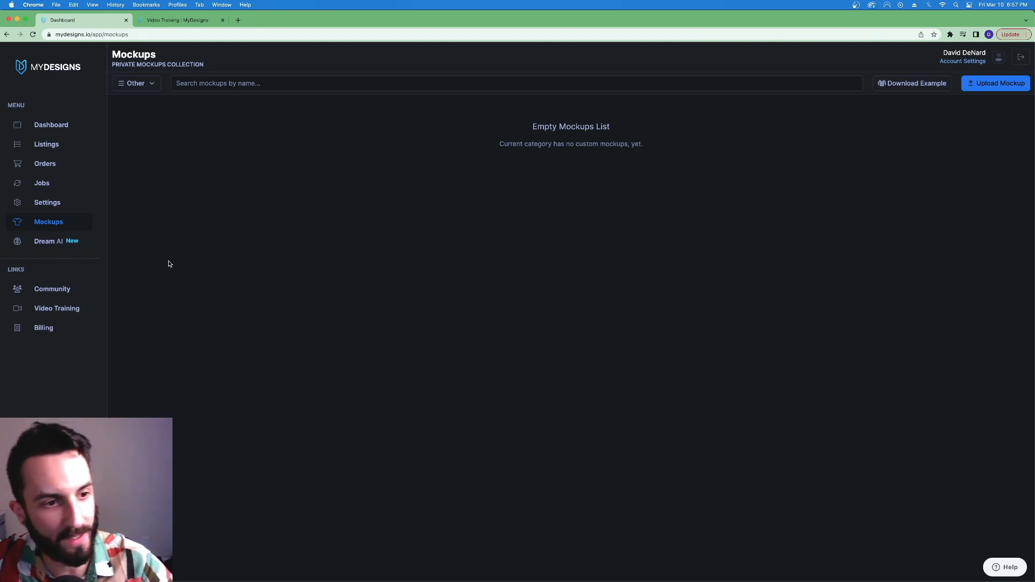
mouse_move(50, 228)
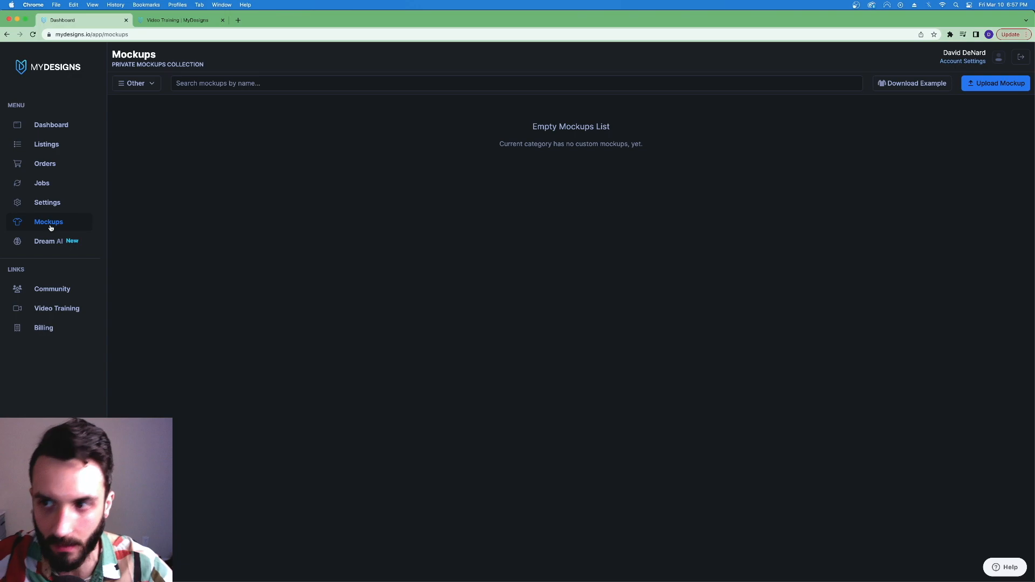
mouse_move(979, 94)
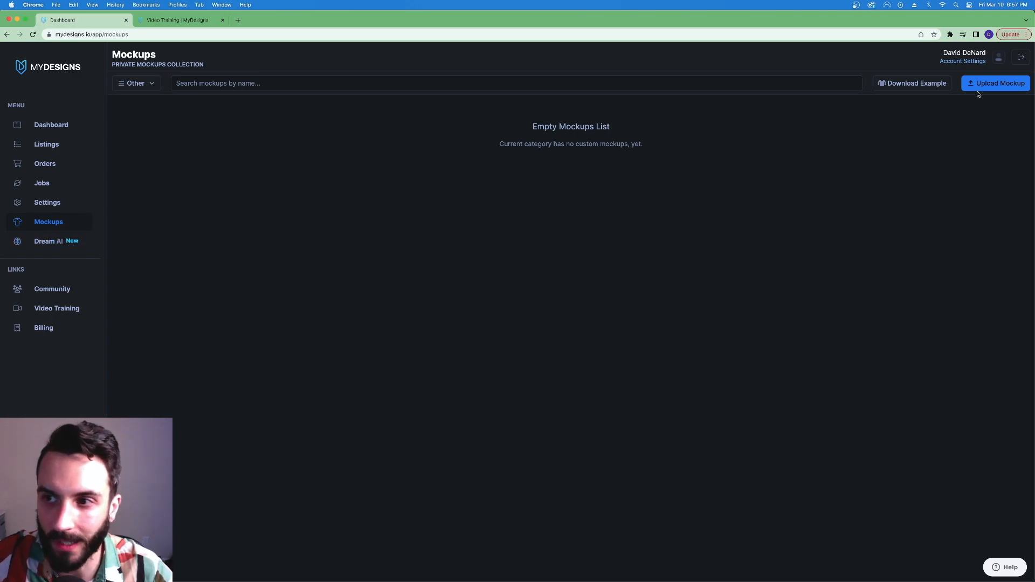
- Bring the test.psd sweatshirt mockup with the md-design layer into view in Photoshop
left_click(998, 83)
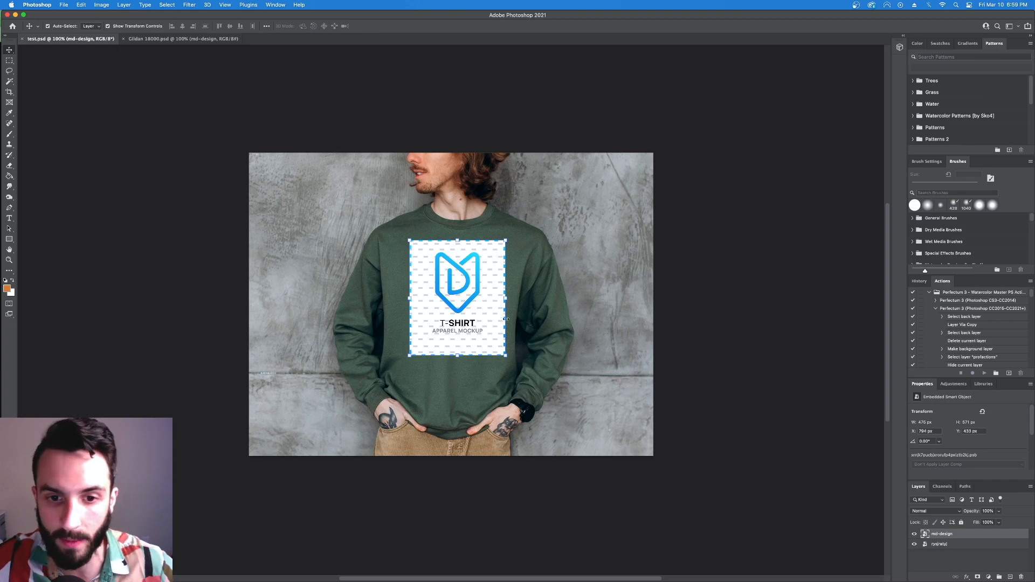
mouse_move(475, 328)
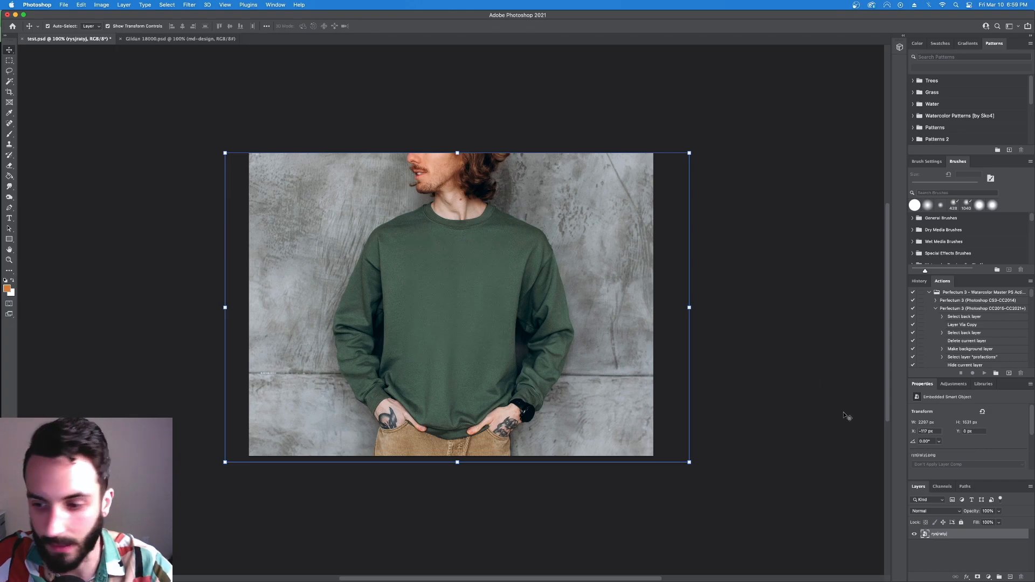
mouse_move(650, 388)
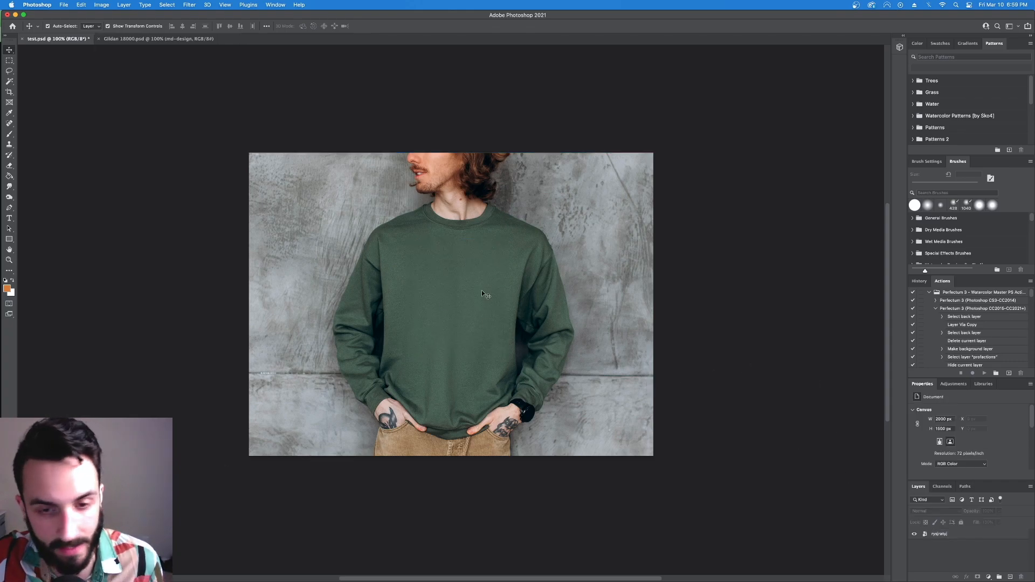
mouse_move(534, 333)
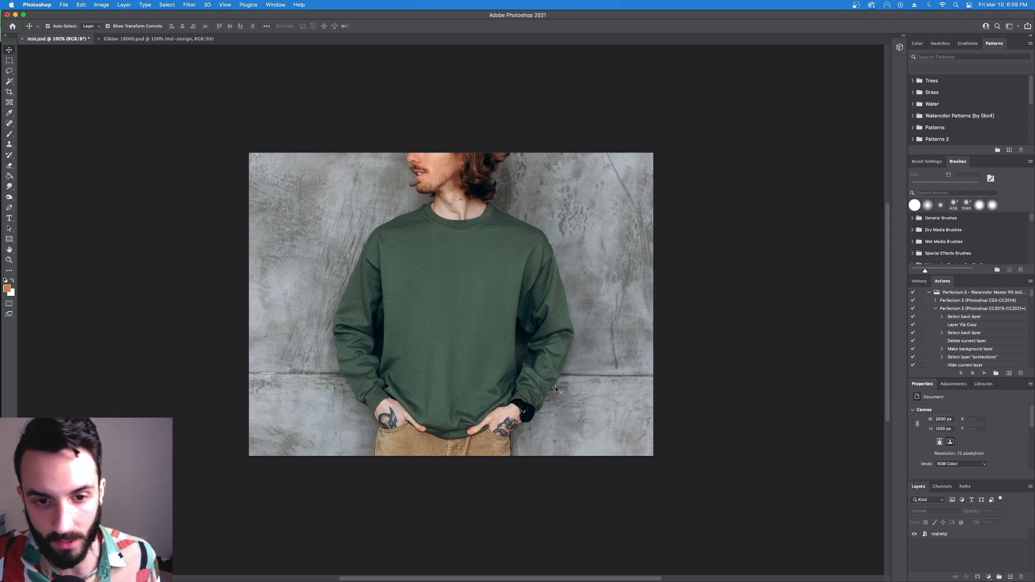
mouse_move(560, 361)
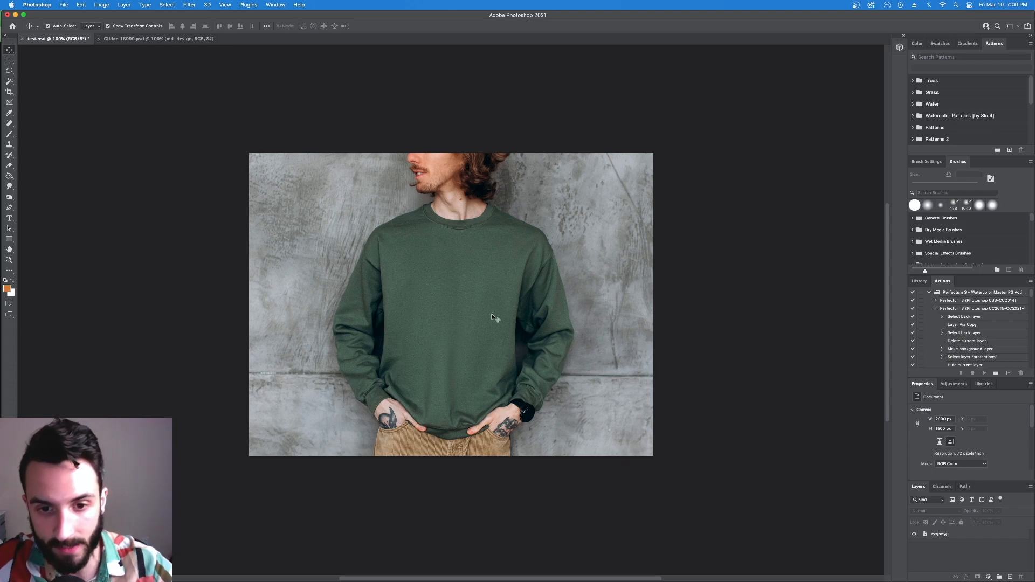
mouse_move(498, 312)
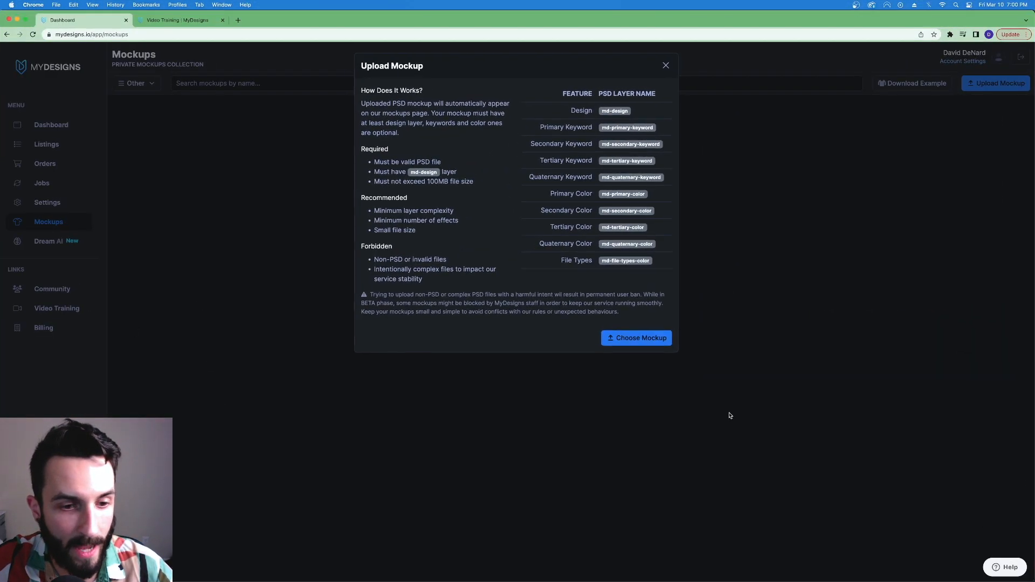
- Dismiss the upload dialog and save the T-Shirt placeholder image from the custom mockups tutorial
left_click(666, 66)
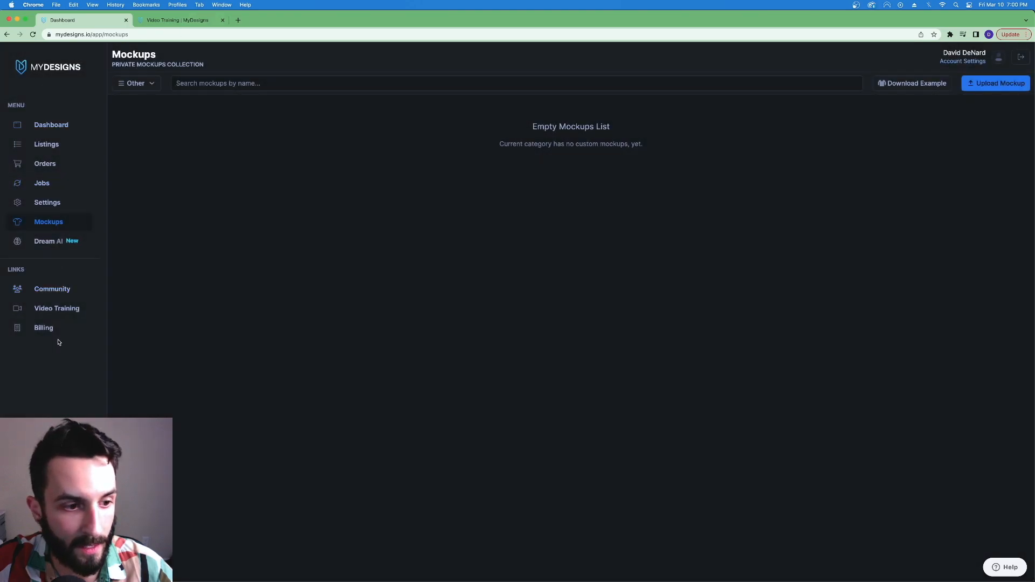
left_click(177, 20)
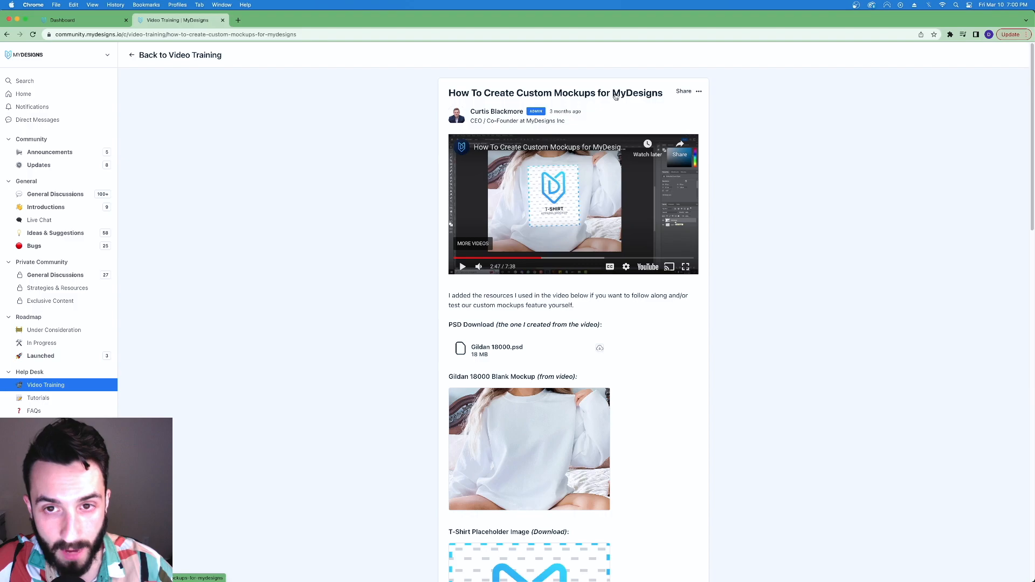
scroll("down", 3)
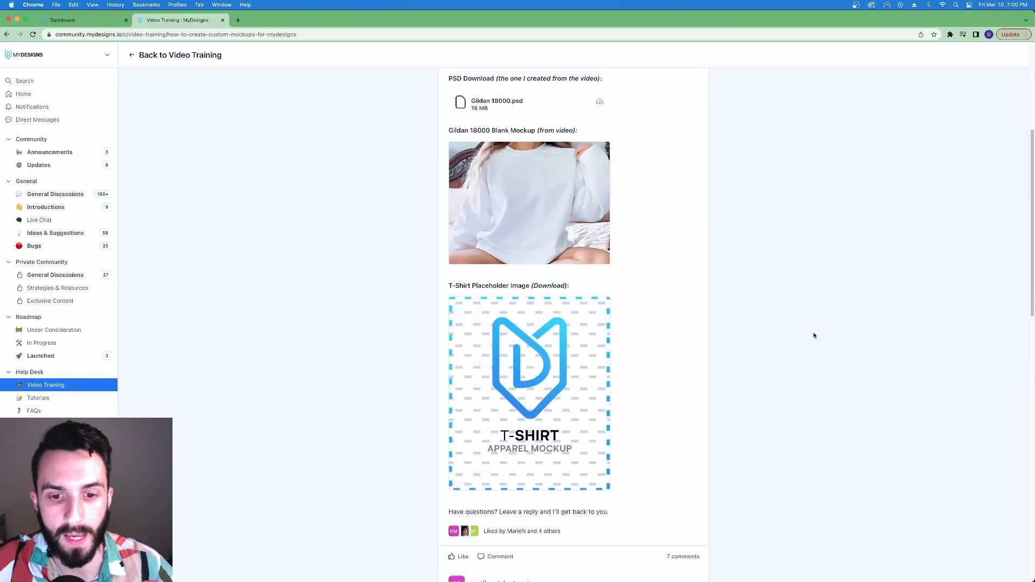
scroll("down", 3)
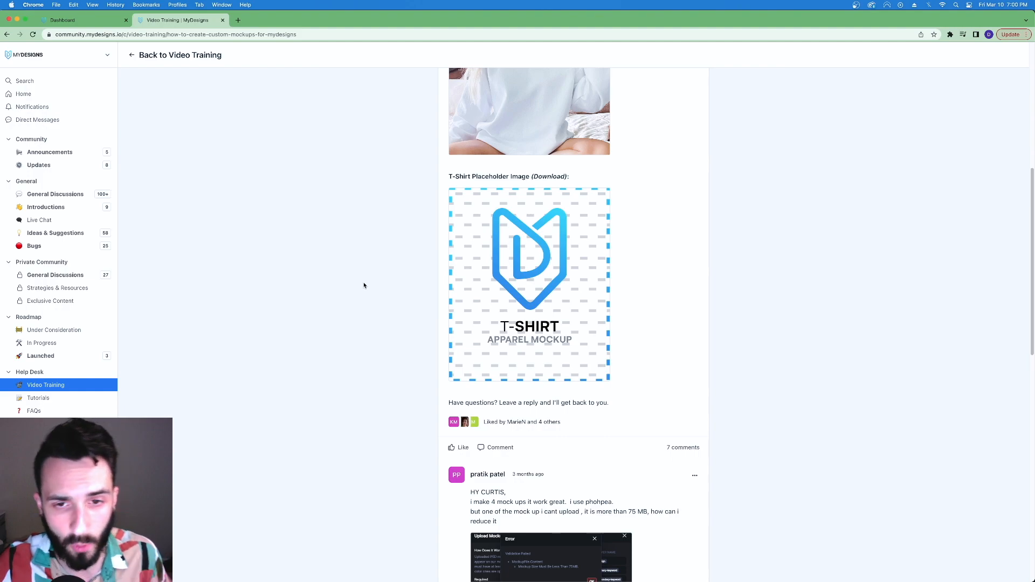
mouse_move(513, 272)
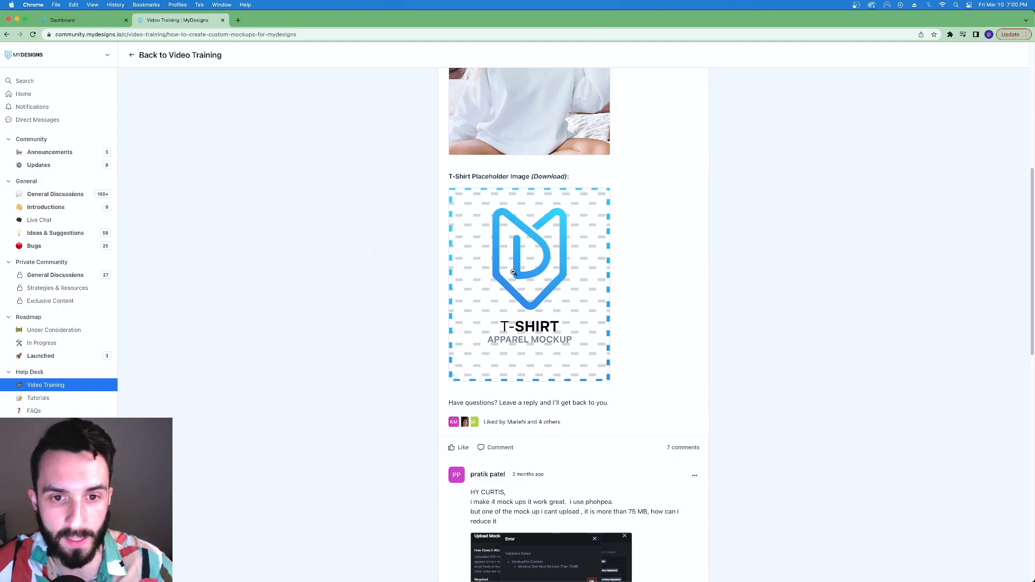
right_click(513, 271)
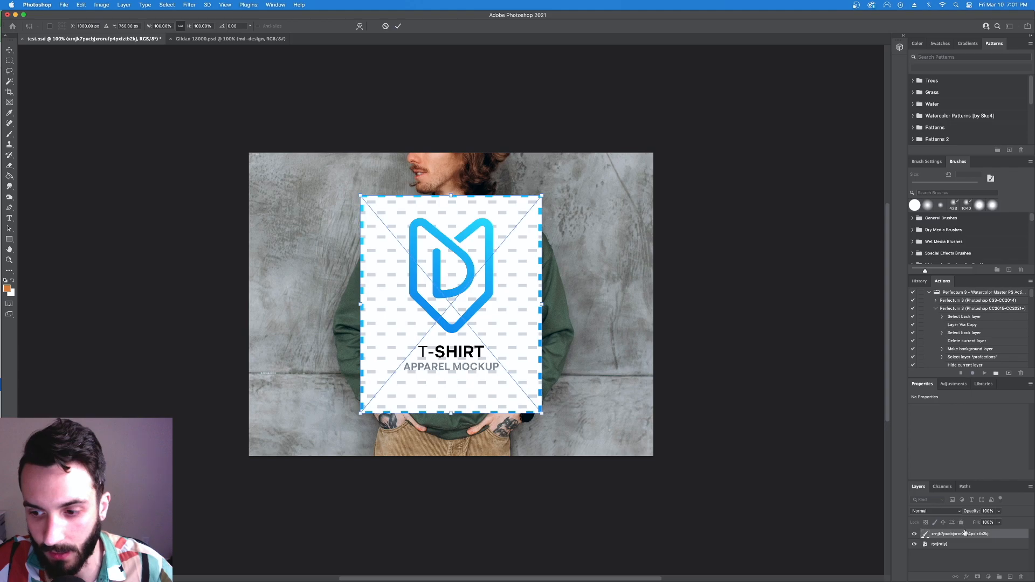
- Scale the placeholder onto the chest, name its layer md-designs and convert it to a smart object
left_click_drag(540, 413, 459, 345)
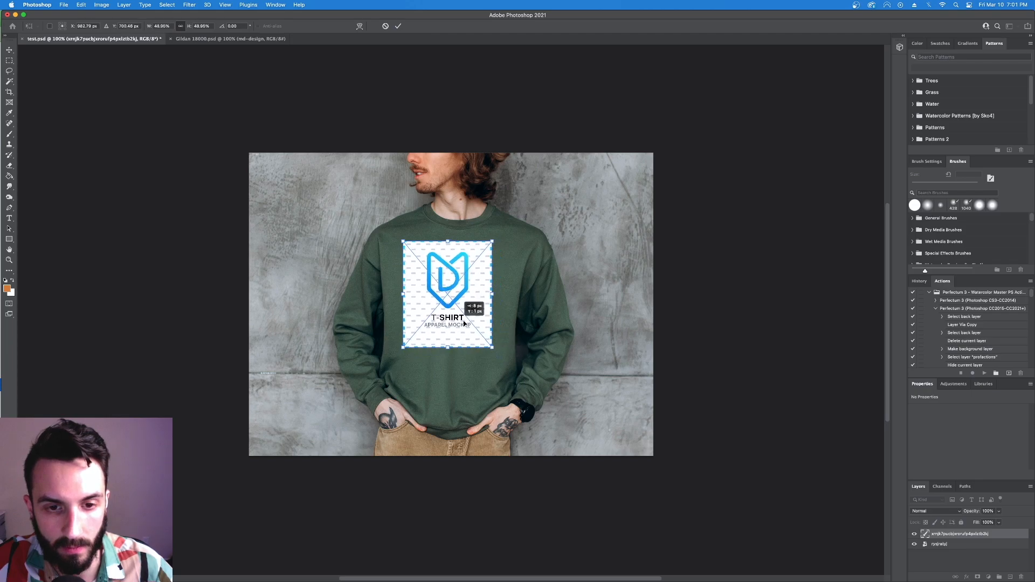
left_click_drag(447, 302, 455, 293)
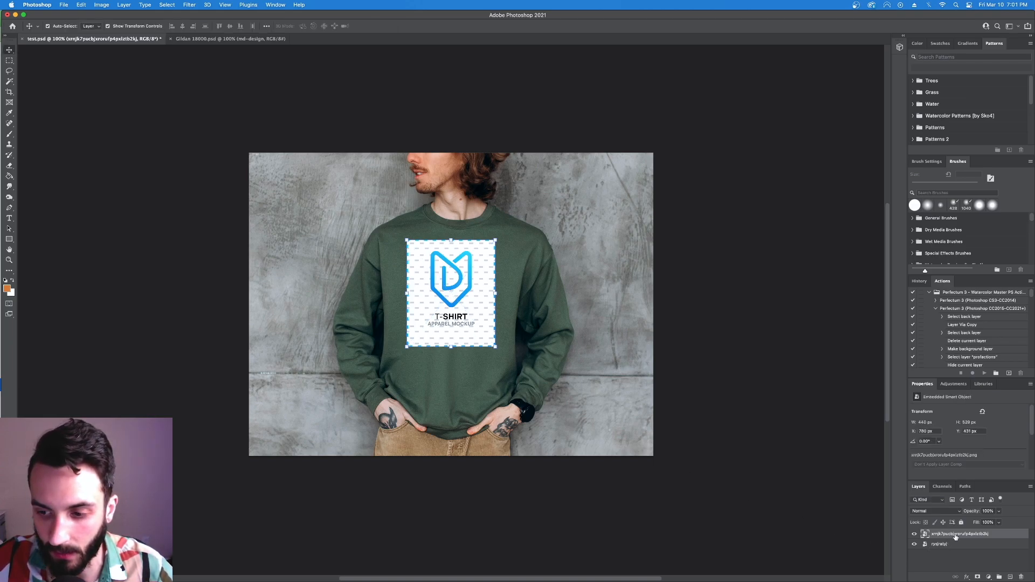
right_click(954, 534)
type("md-design")
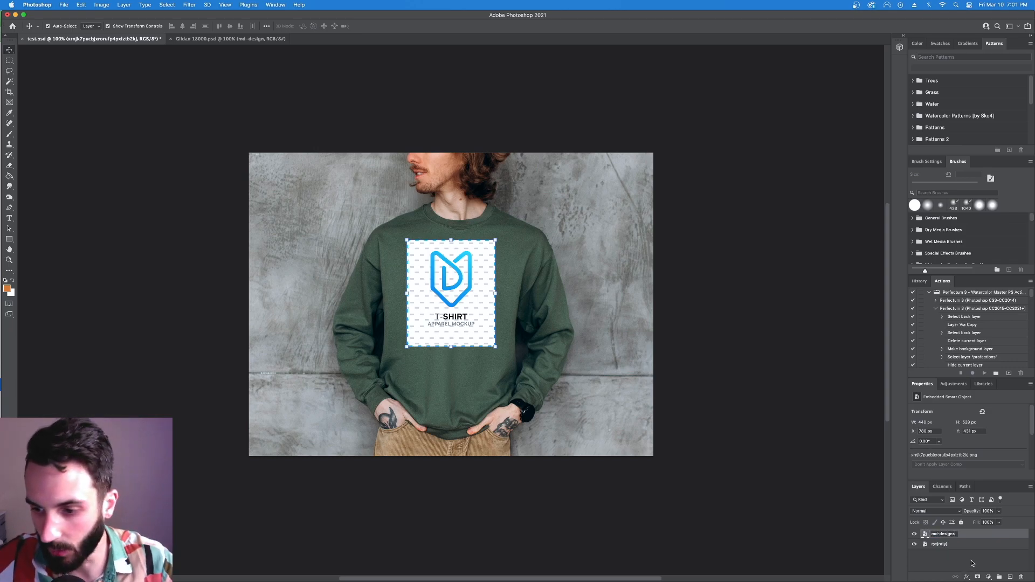
right_click(943, 534)
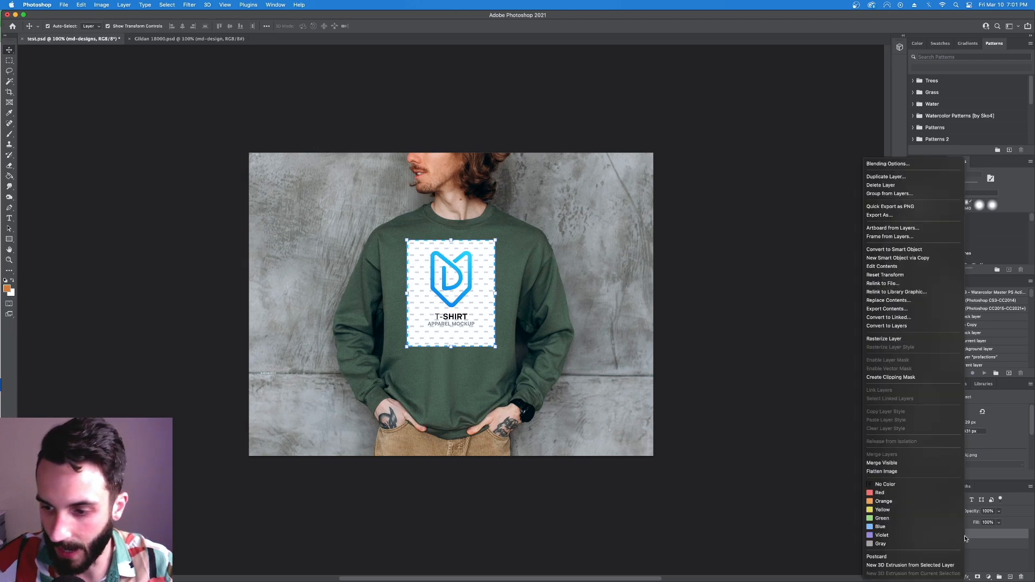
mouse_move(913, 249)
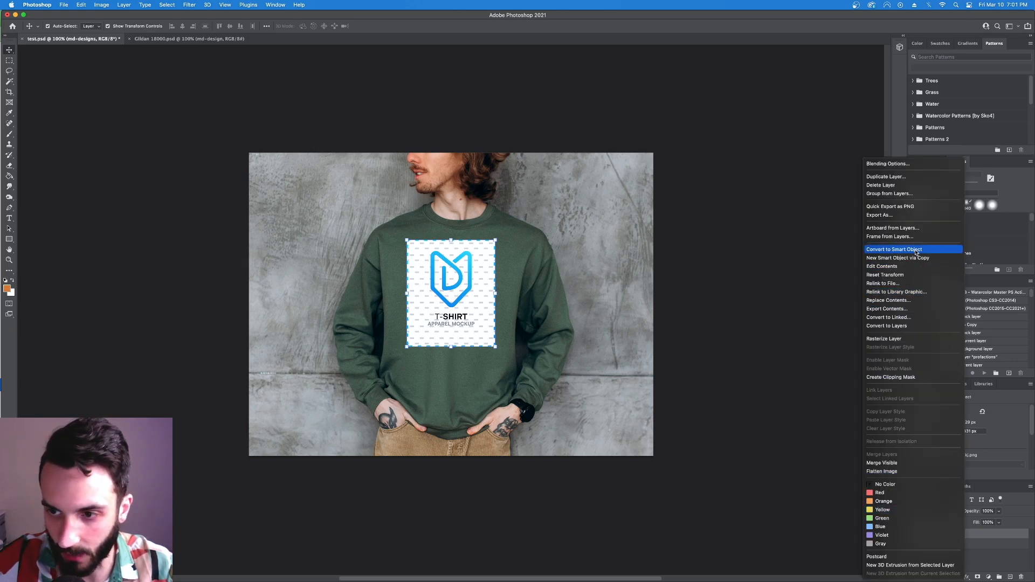
left_click(895, 249)
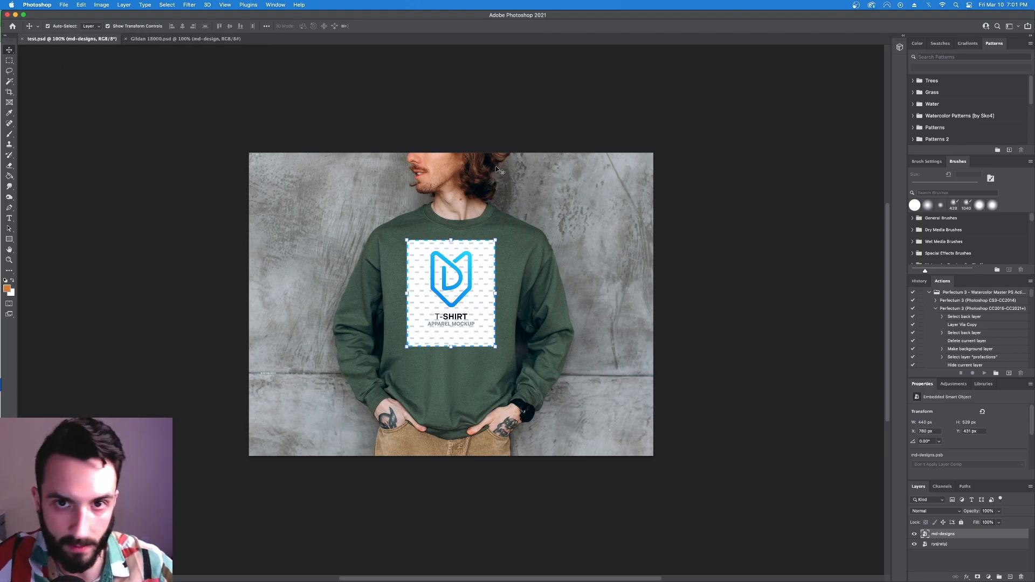
mouse_move(584, 271)
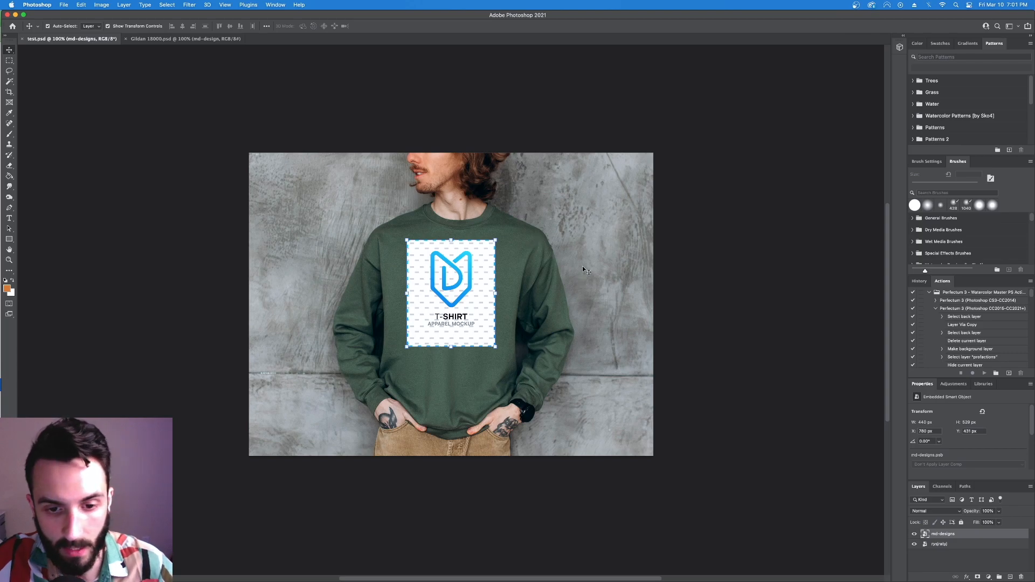
mouse_move(658, 560)
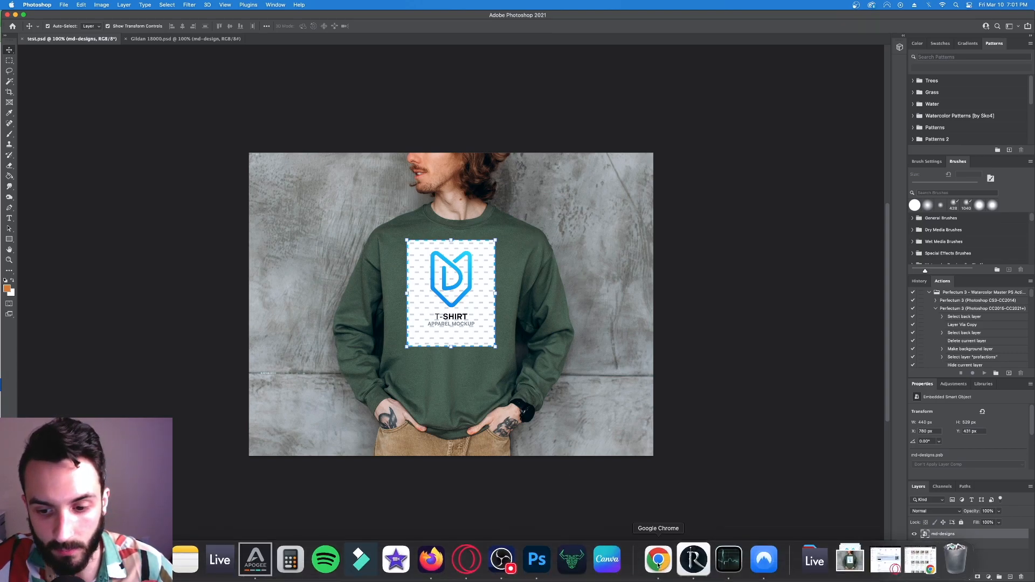
- Return to MyDesigns and show the Upload Mockup dialog with its required PSD layer names
left_click(658, 561)
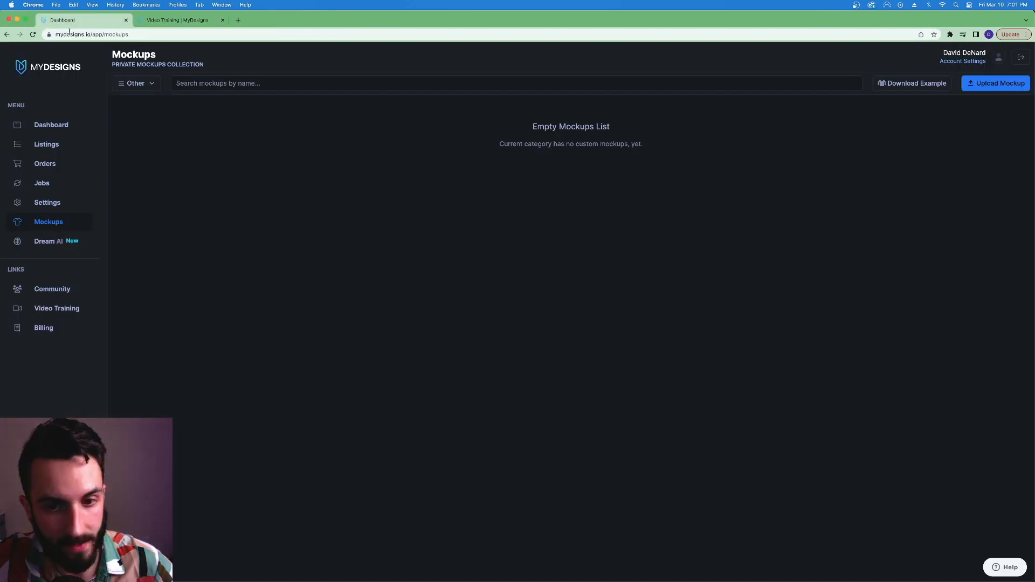
left_click(996, 83)
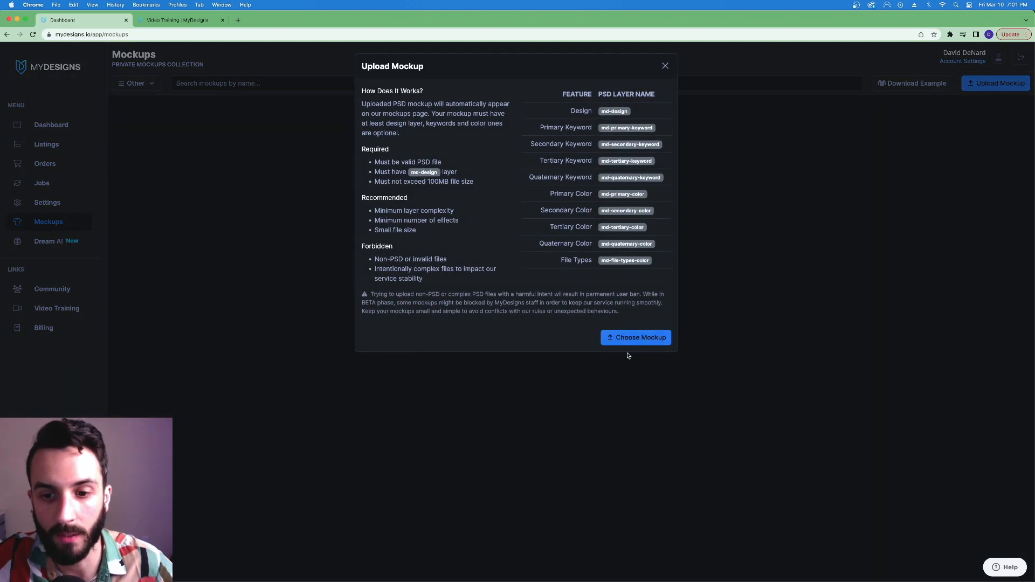
mouse_move(611, 191)
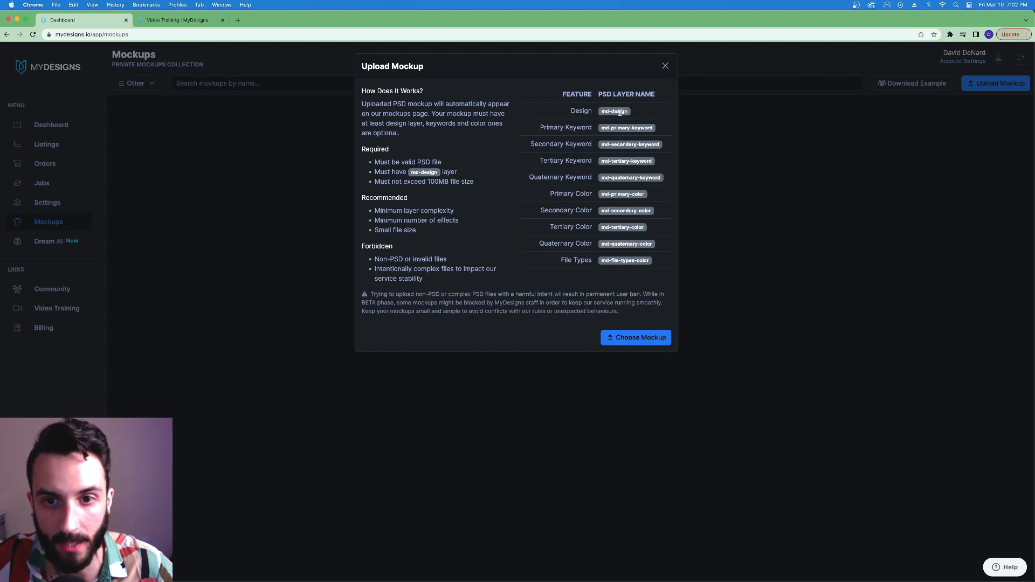
mouse_move(596, 148)
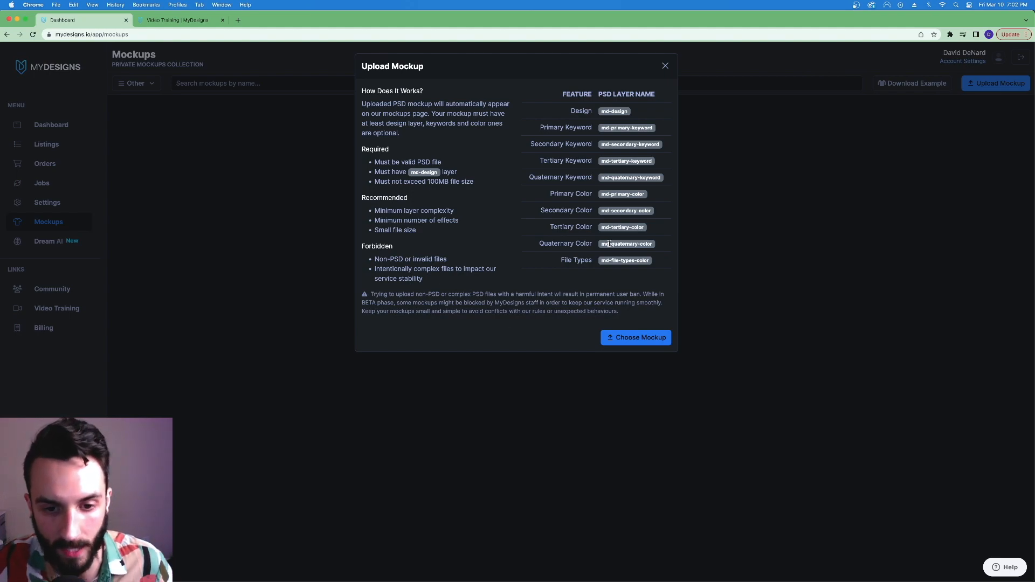
mouse_move(629, 295)
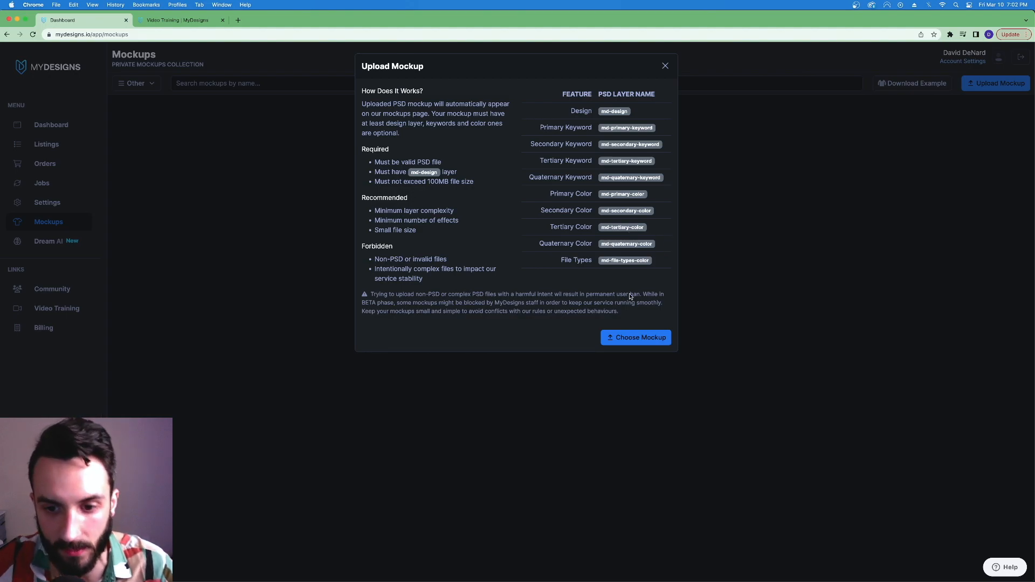
- Choose test.psd from Downloads as the mockup file to upload
left_click(636, 338)
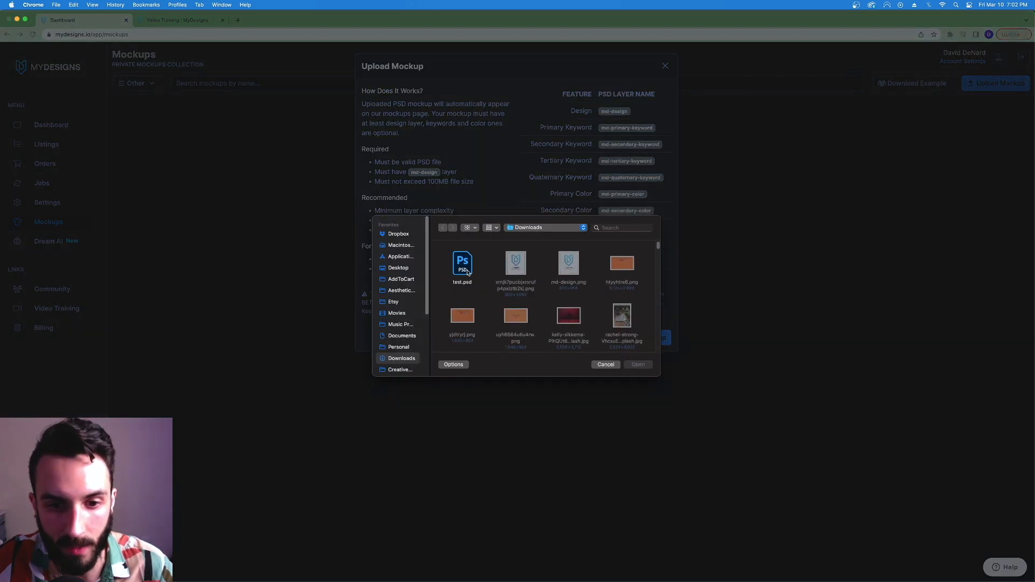
left_click(462, 263)
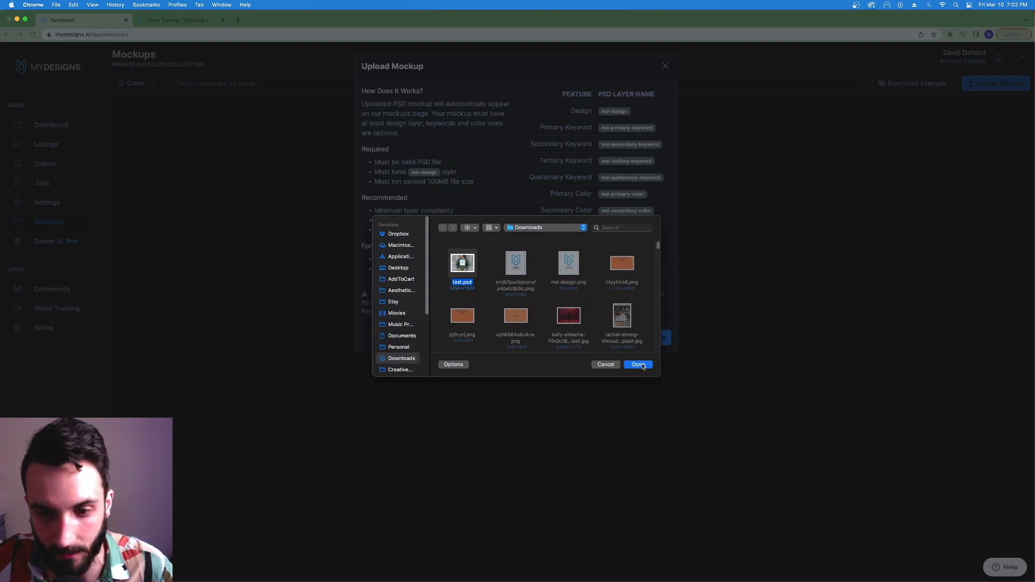
left_click(638, 364)
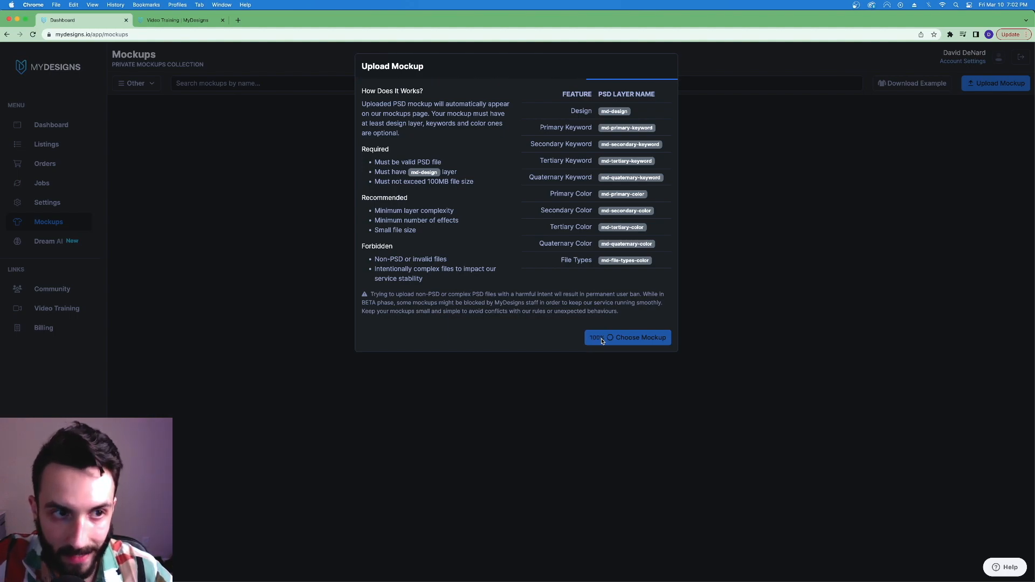
left_click(628, 338)
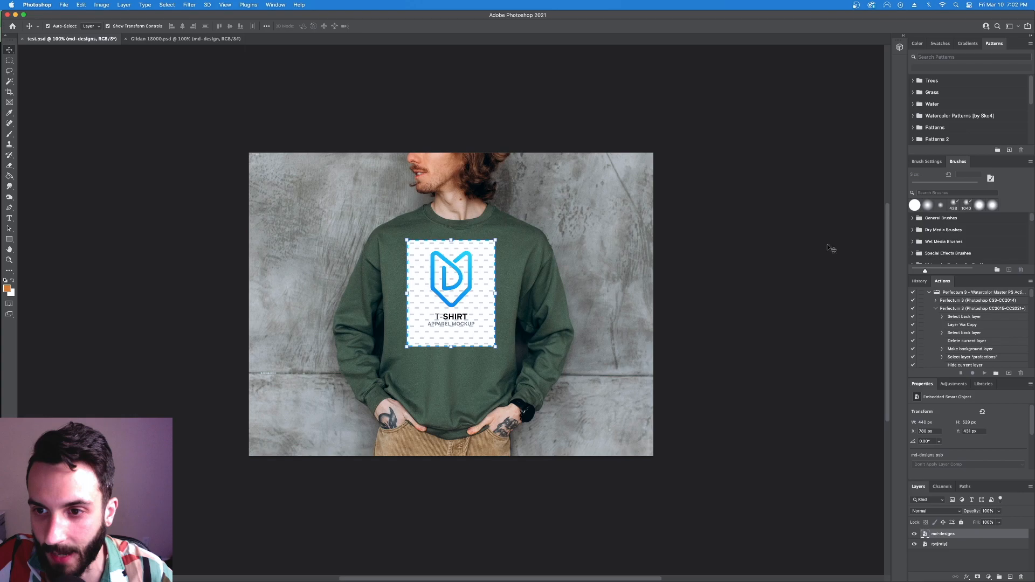
- Check the md-designs smart object layer in test.psd before returning to the upload dialog
double_click(943, 534)
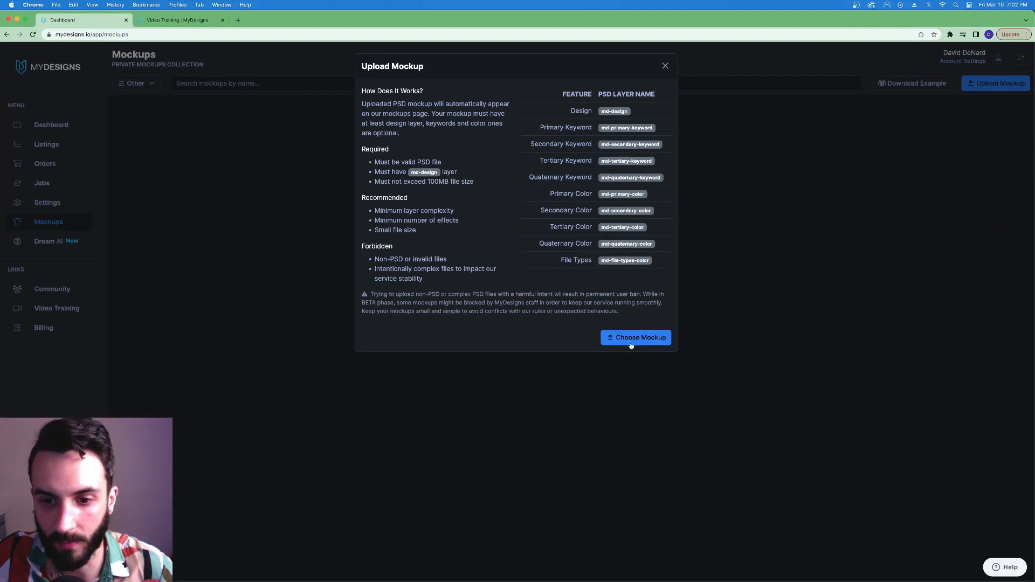
- Select test.psd from Downloads again and start its upload
left_click(635, 337)
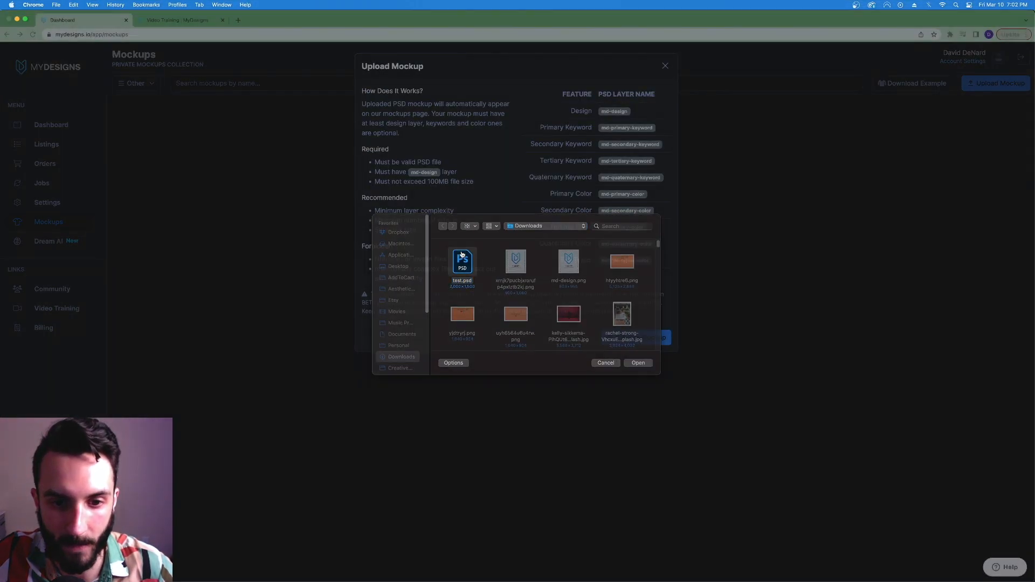
left_click(638, 362)
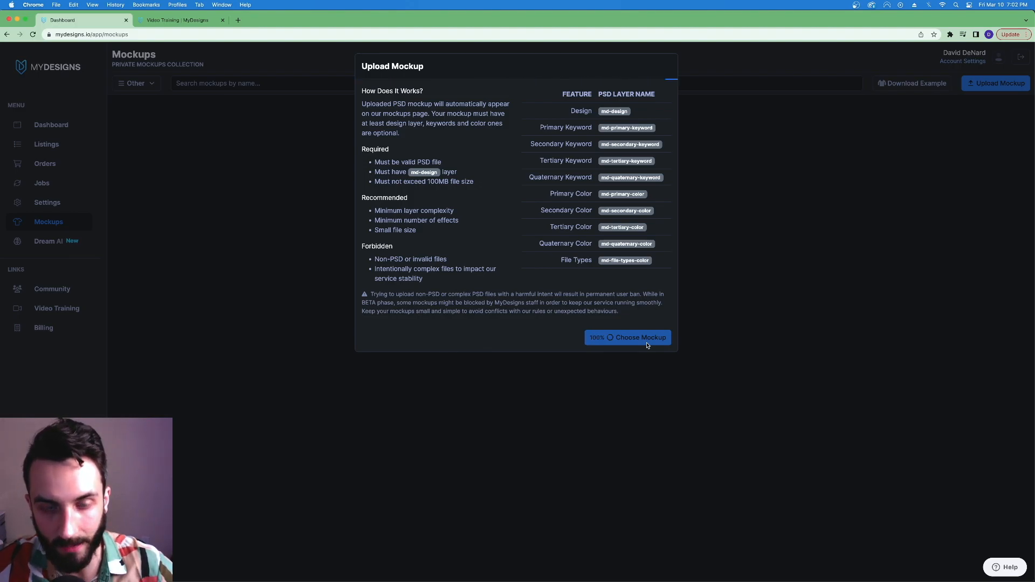
left_click(627, 337)
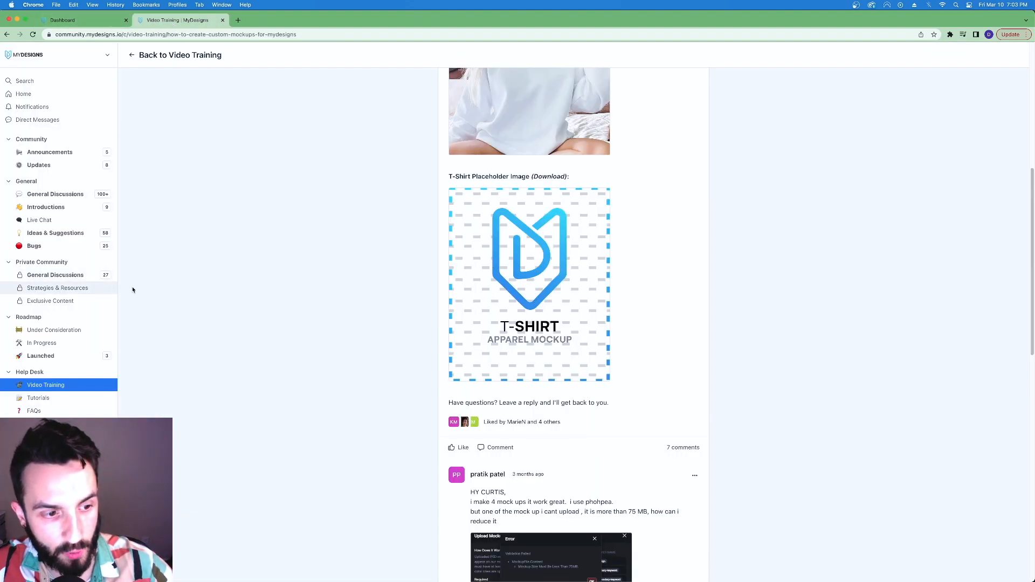
- Scroll through the custom mockups tutorial post while the upload finishes
scroll("up", 3)
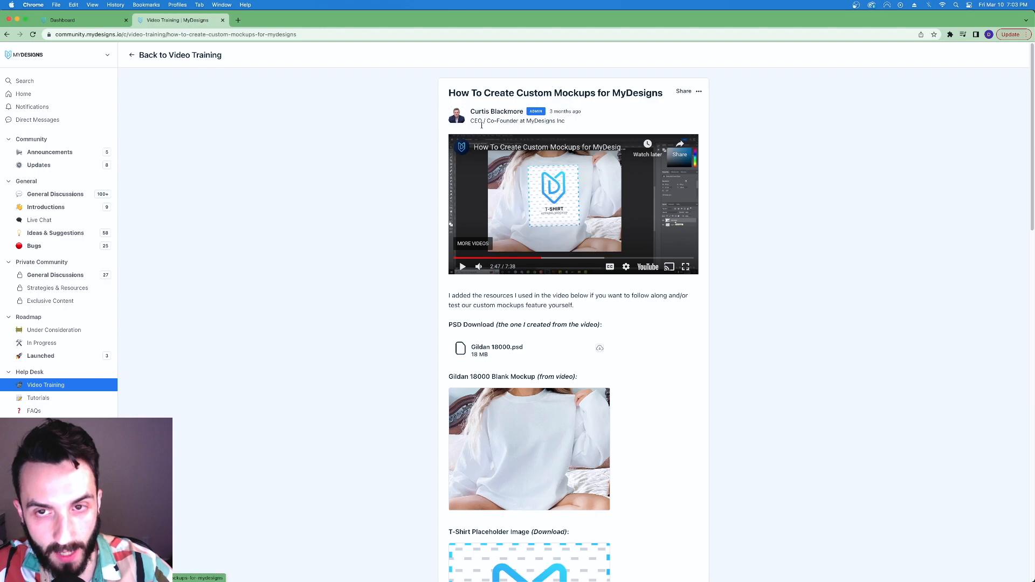
scroll("down", 3)
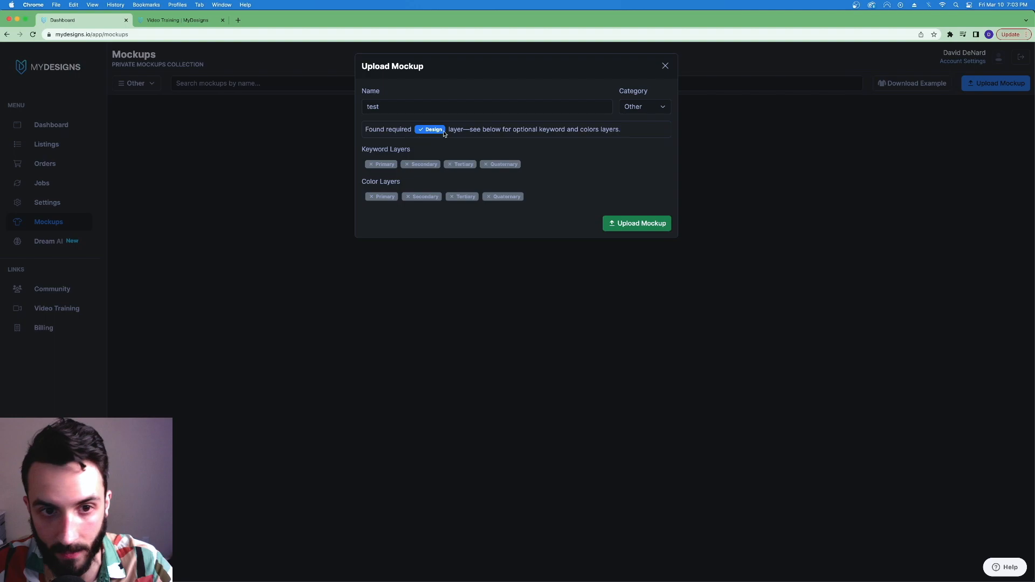
- Submit the test mockup with its detected Design layer via Upload Mockup
left_click(637, 223)
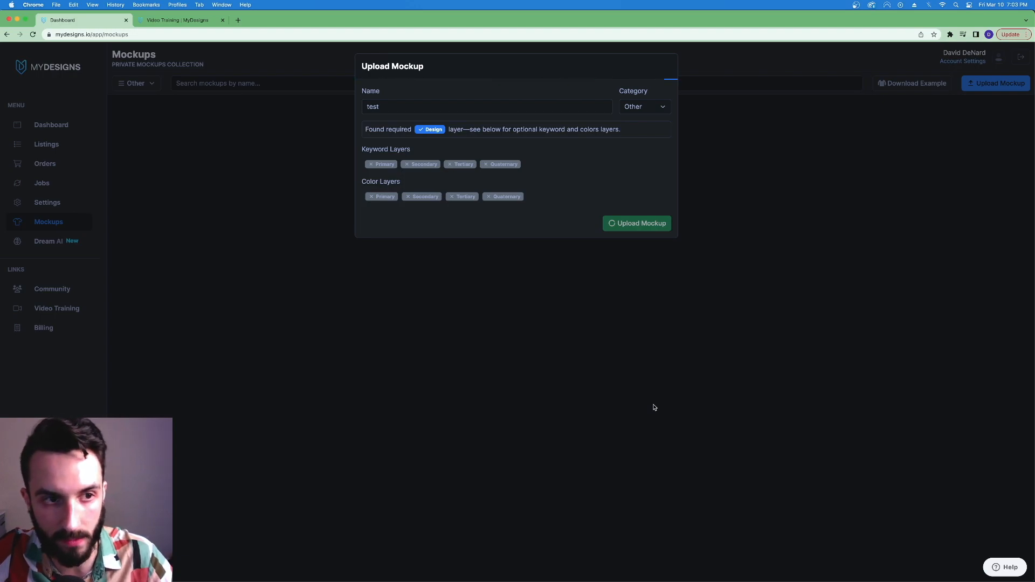
- Finish uploading test to the private collection and find it under Create Mockups
left_click(637, 223)
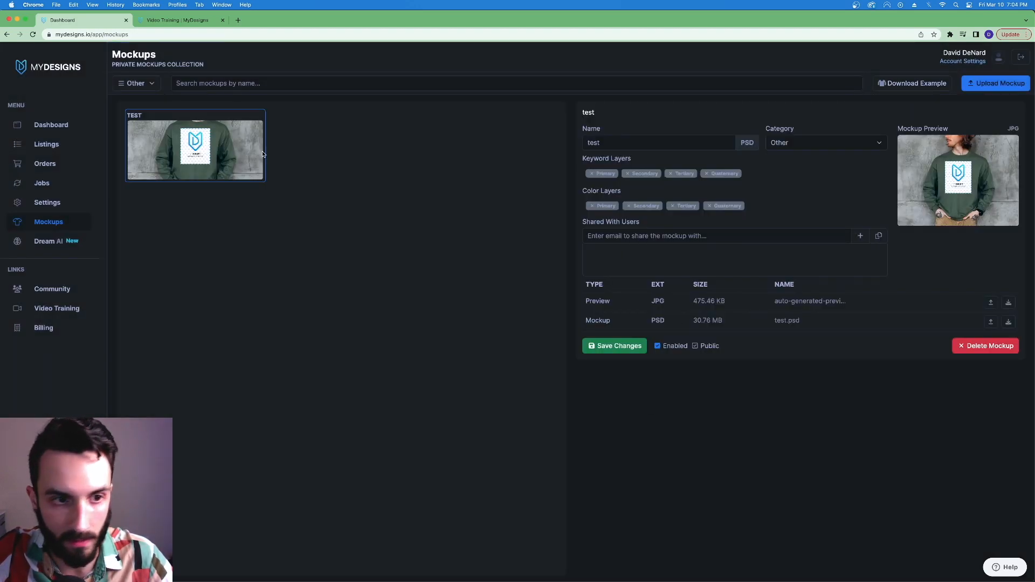
mouse_move(761, 363)
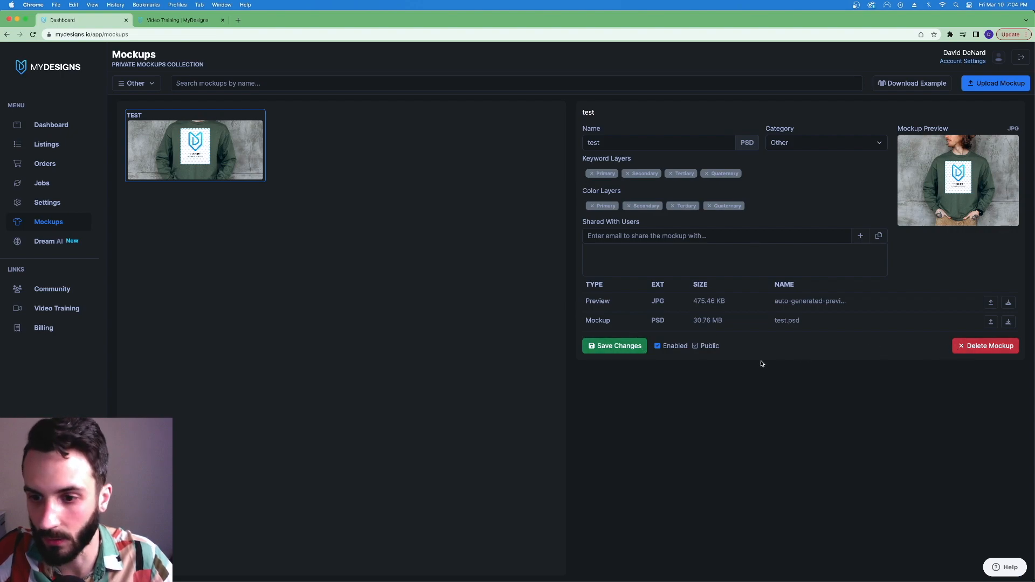
mouse_move(719, 398)
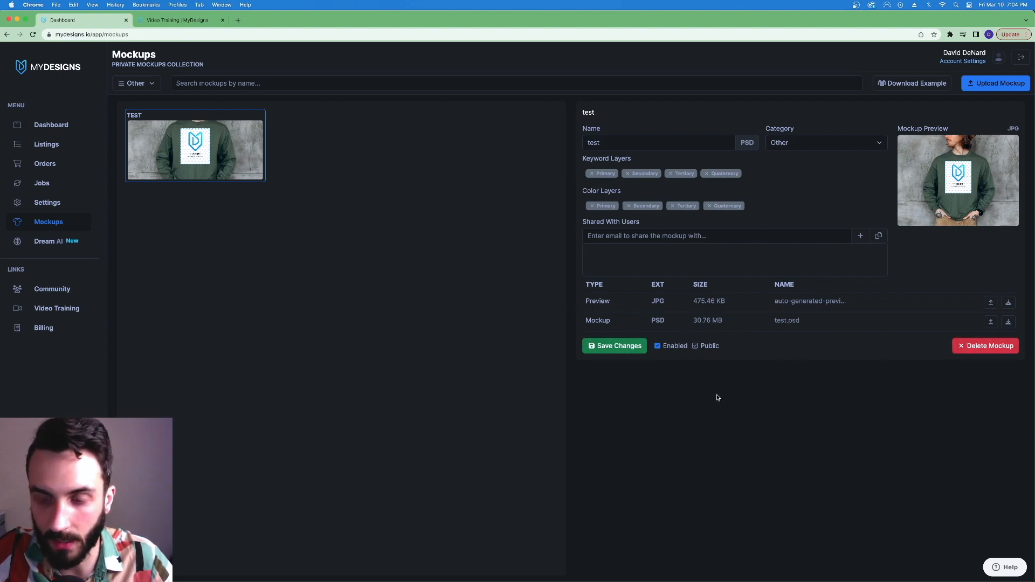
mouse_move(693, 466)
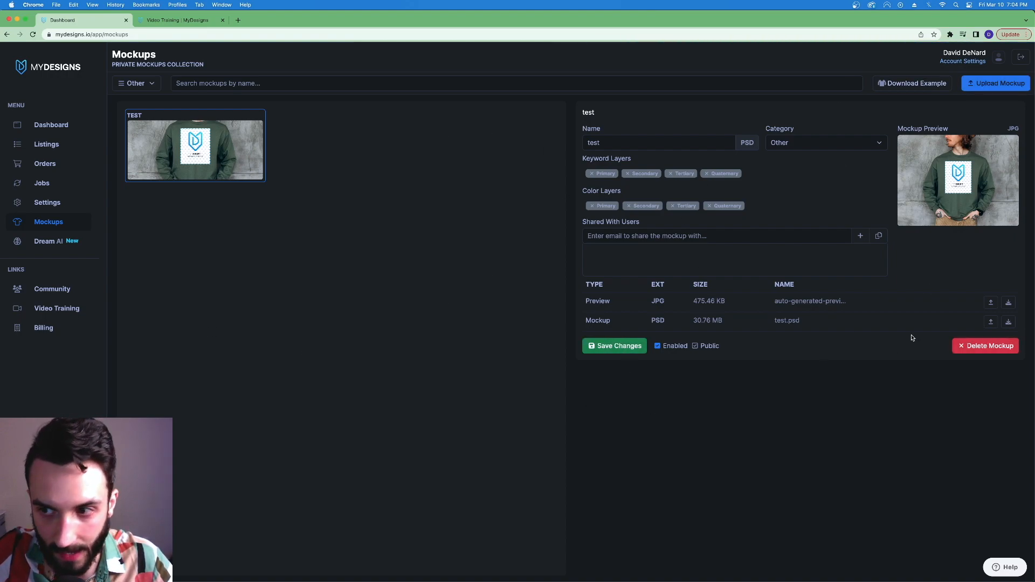
mouse_move(357, 240)
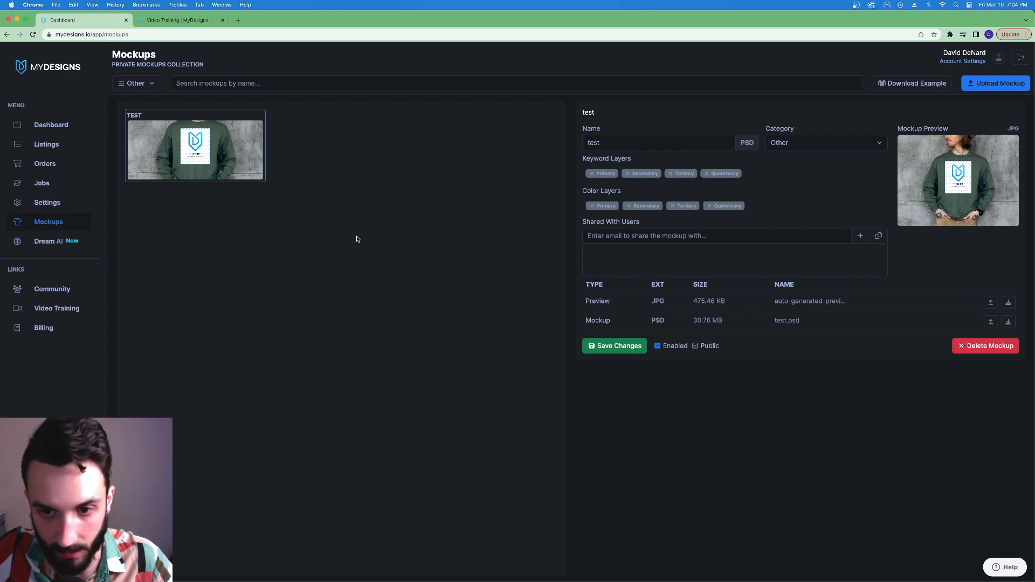
mouse_move(109, 231)
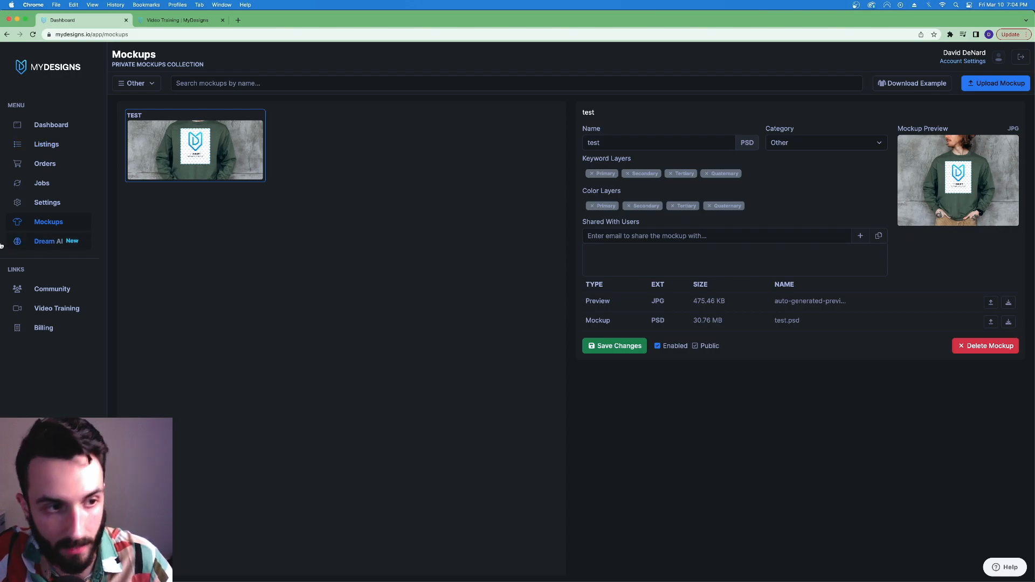
left_click(47, 144)
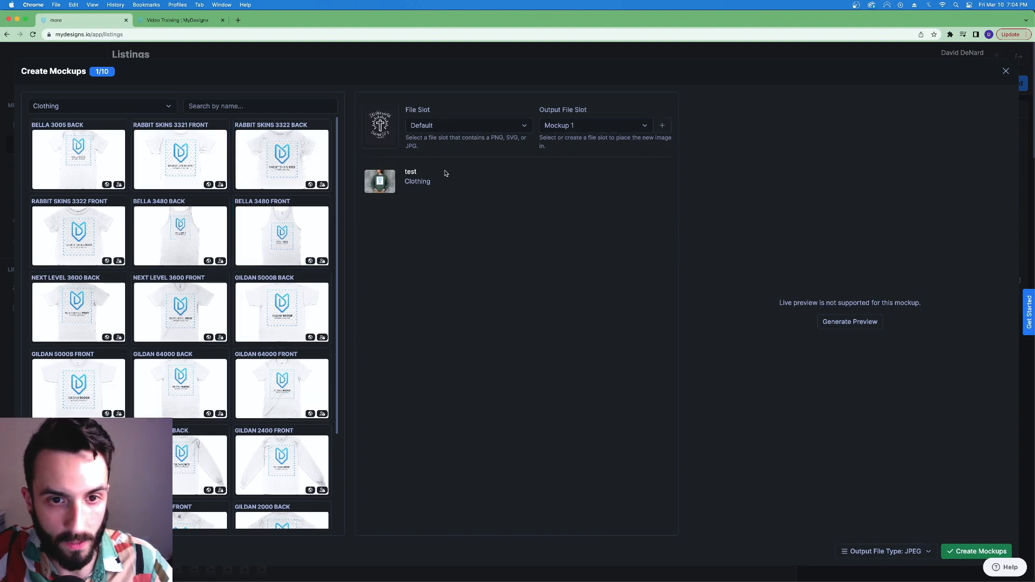
- Filter the Create Mockups library to * My Mockups so only the test sweatshirt shows
left_click(100, 106)
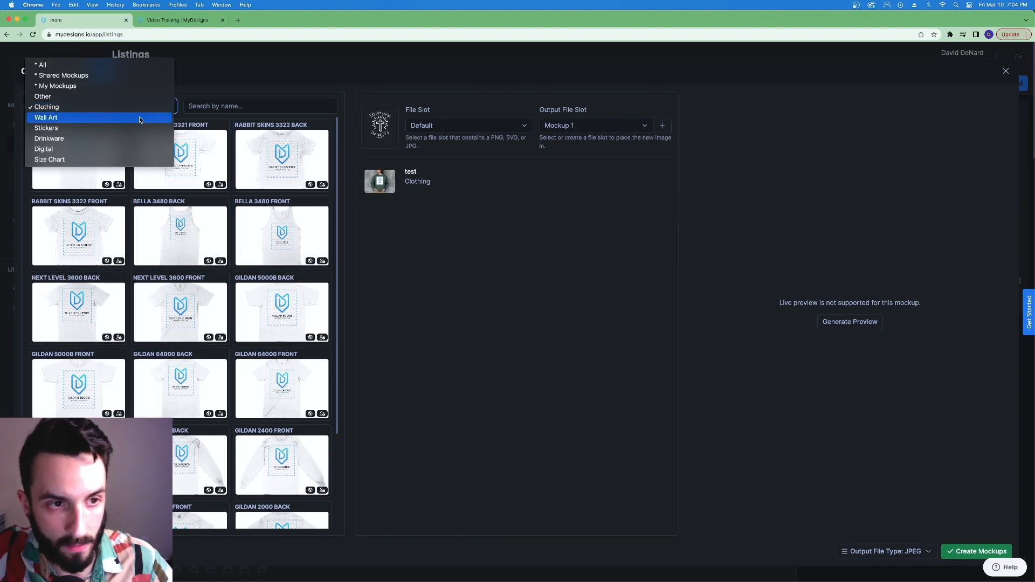
mouse_move(58, 86)
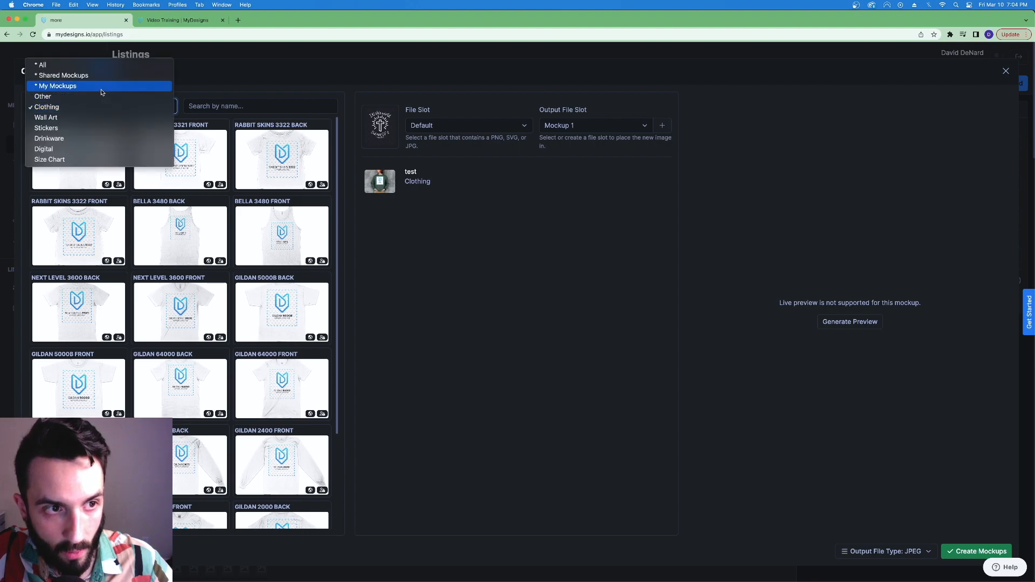
left_click(57, 86)
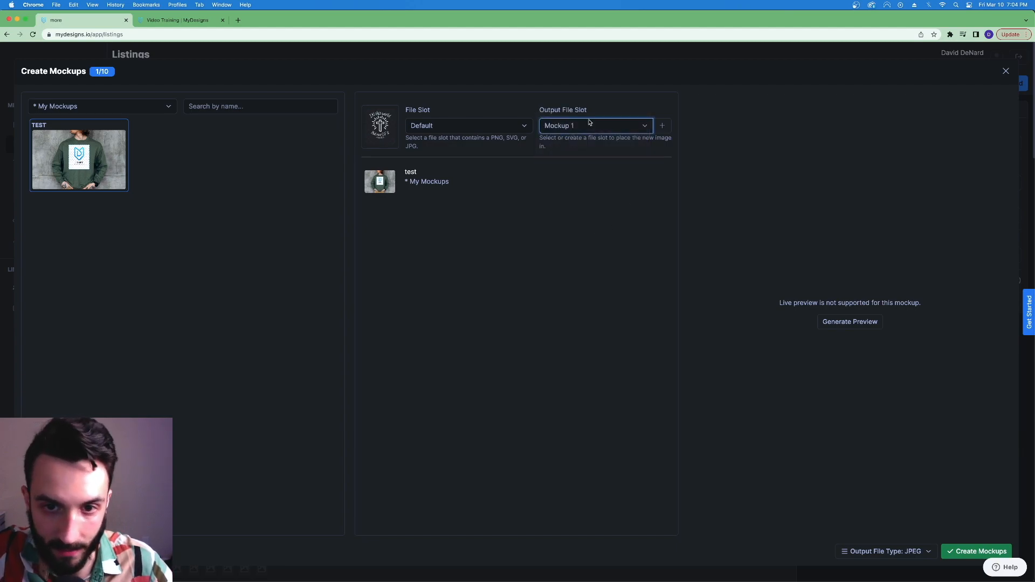
mouse_move(849, 321)
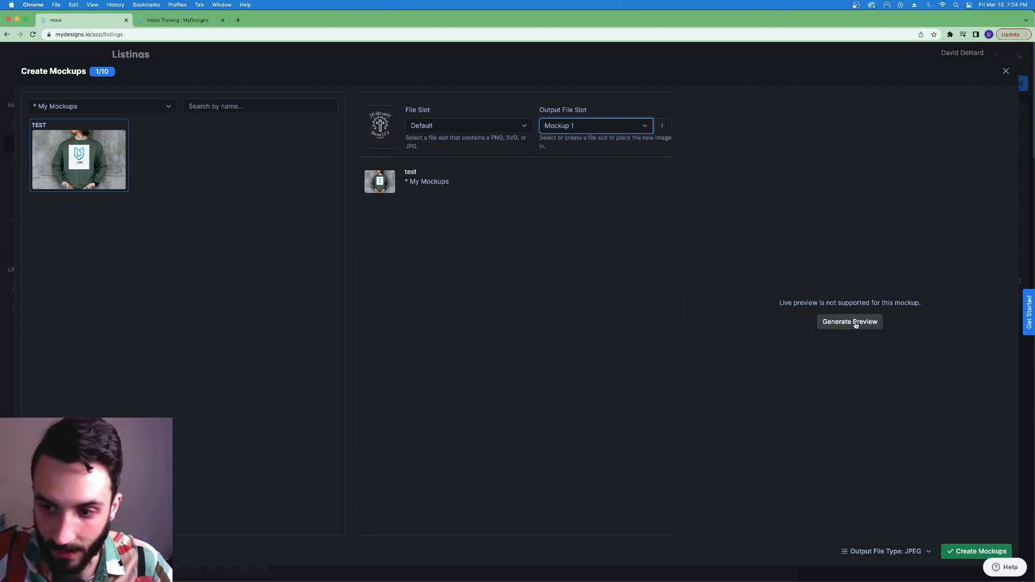
- Generate a preview of the cross design on the green test sweatshirt mockup
left_click(850, 321)
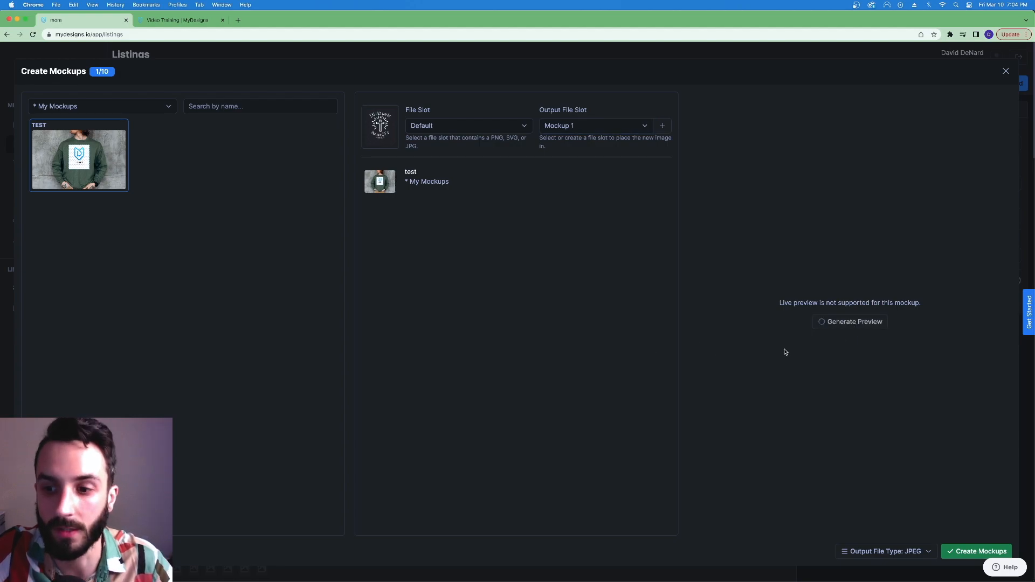
mouse_move(790, 349)
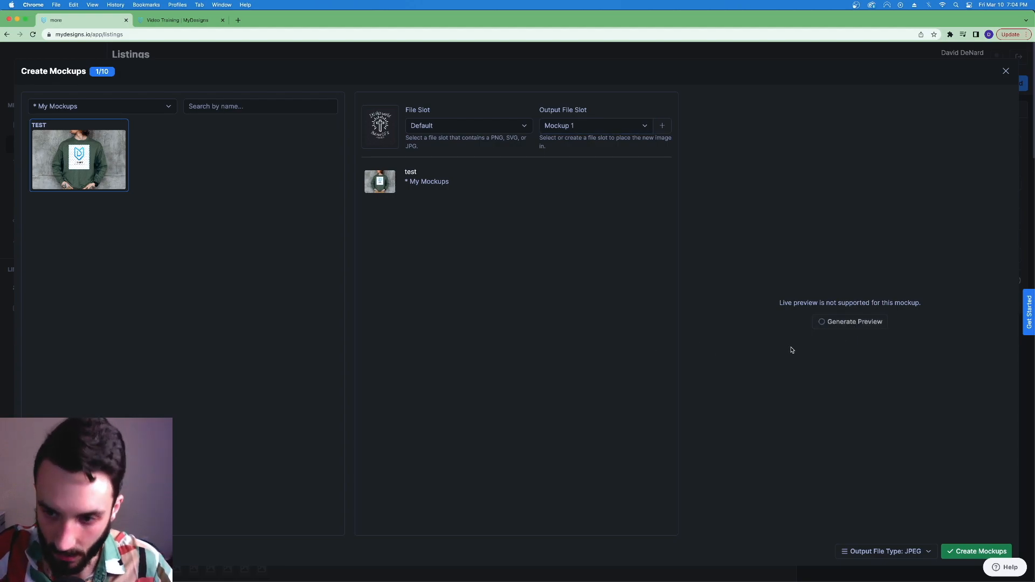
left_click(850, 322)
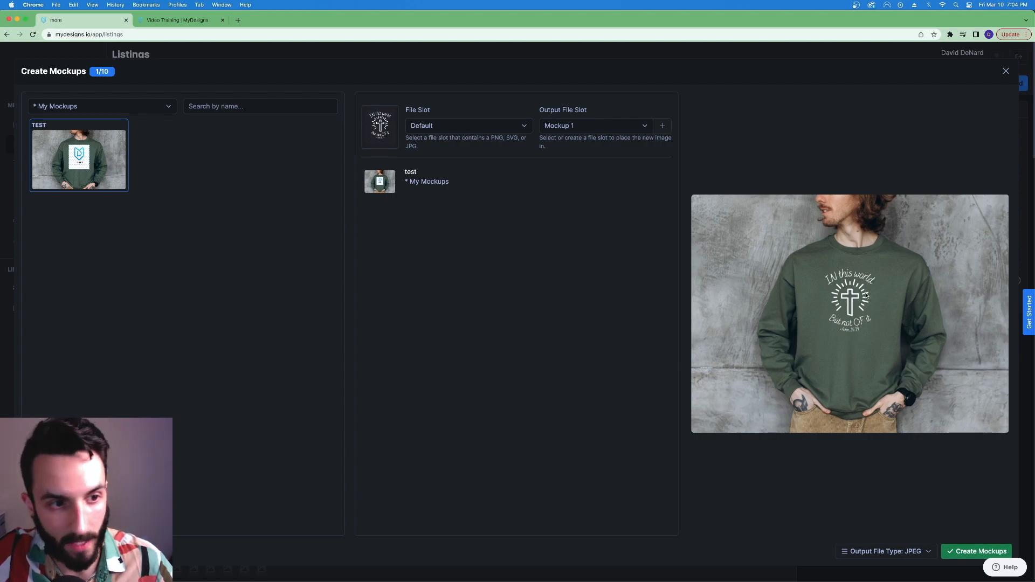
mouse_move(865, 324)
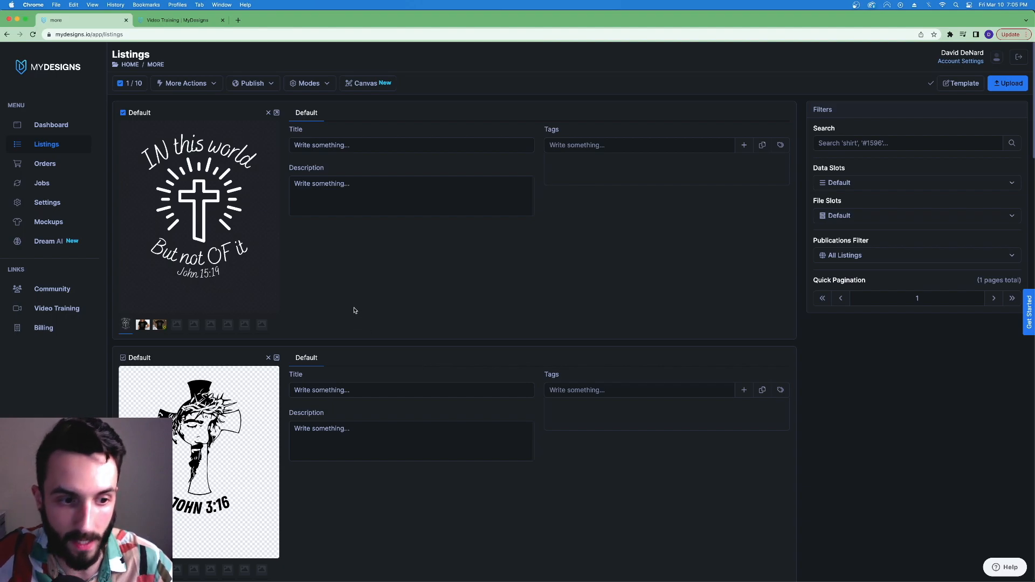
mouse_move(355, 293)
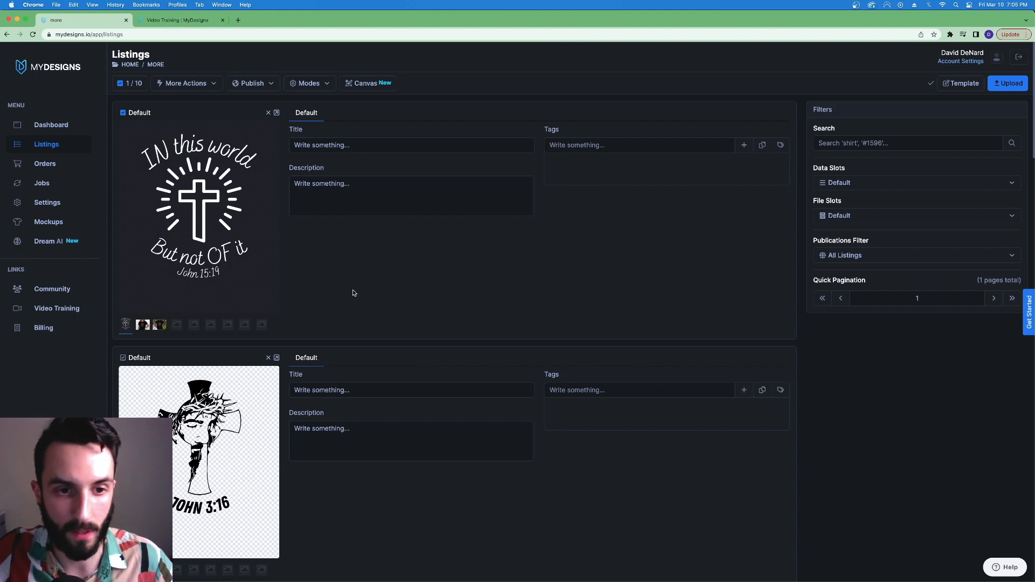
mouse_move(336, 267)
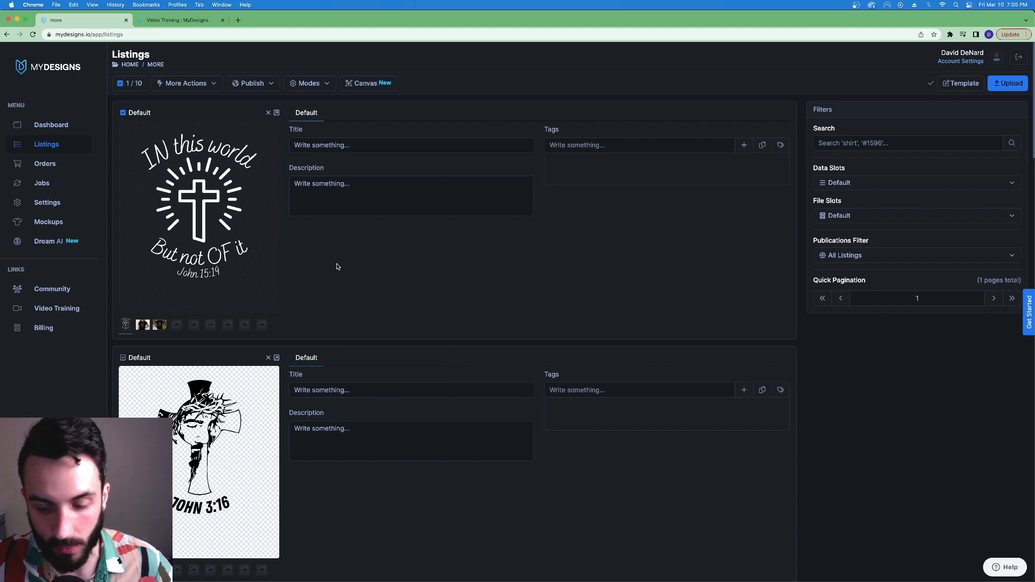
mouse_move(349, 266)
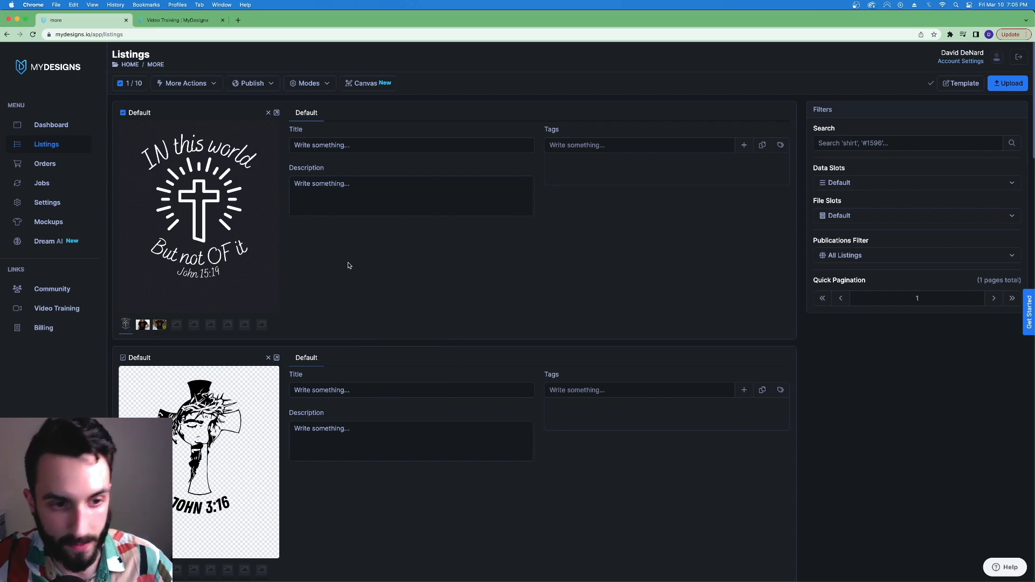
mouse_move(293, 298)
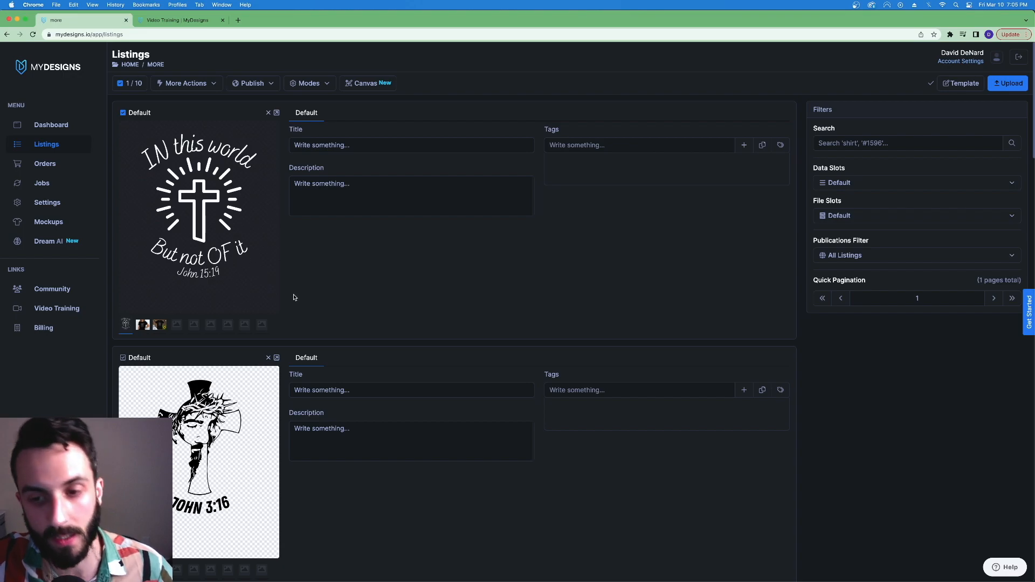
- Use Select All to select all ten listings and dismiss the stray context menu
left_click(121, 83)
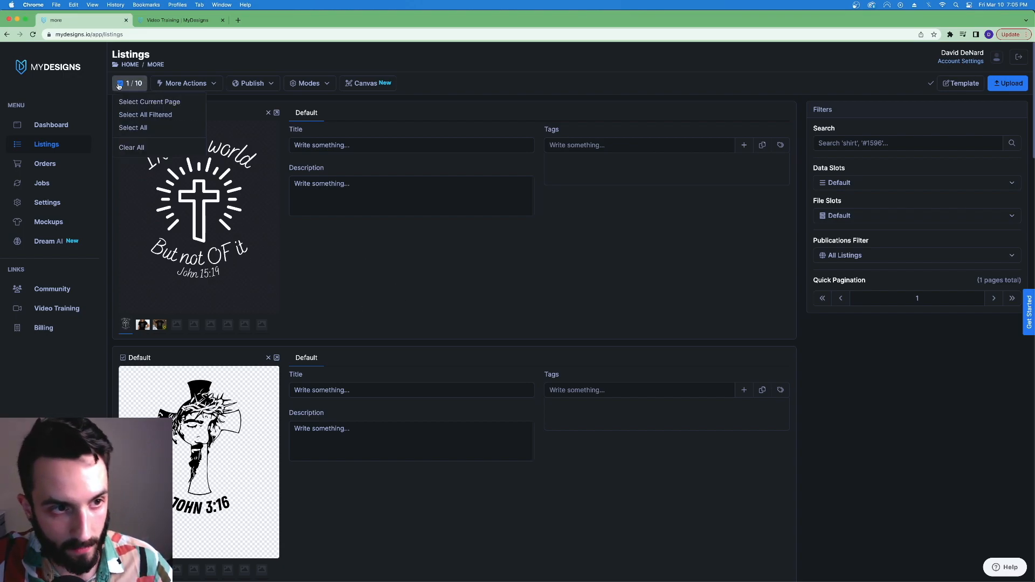
left_click(132, 128)
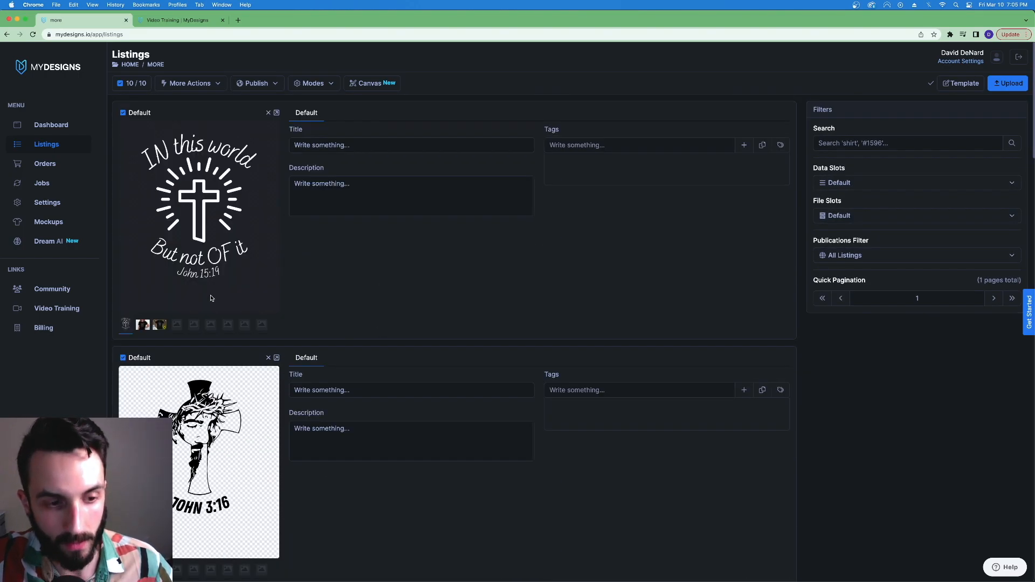
mouse_move(304, 290)
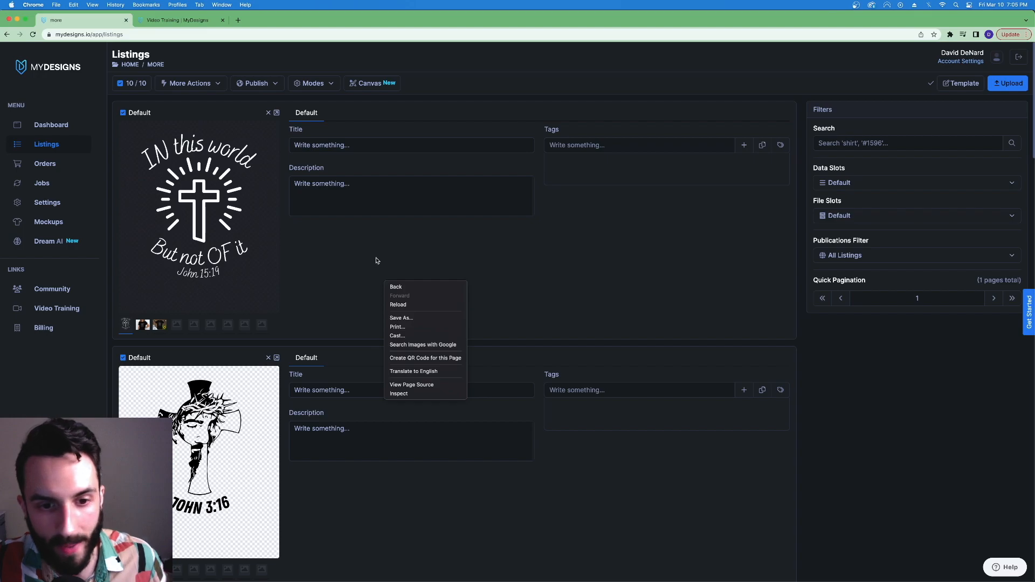
left_click(375, 261)
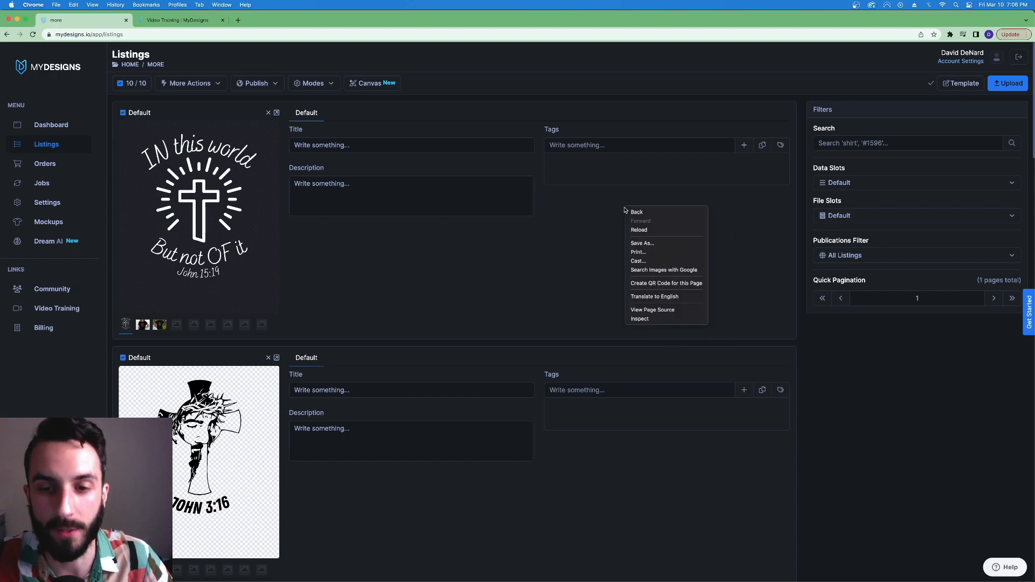
left_click(606, 208)
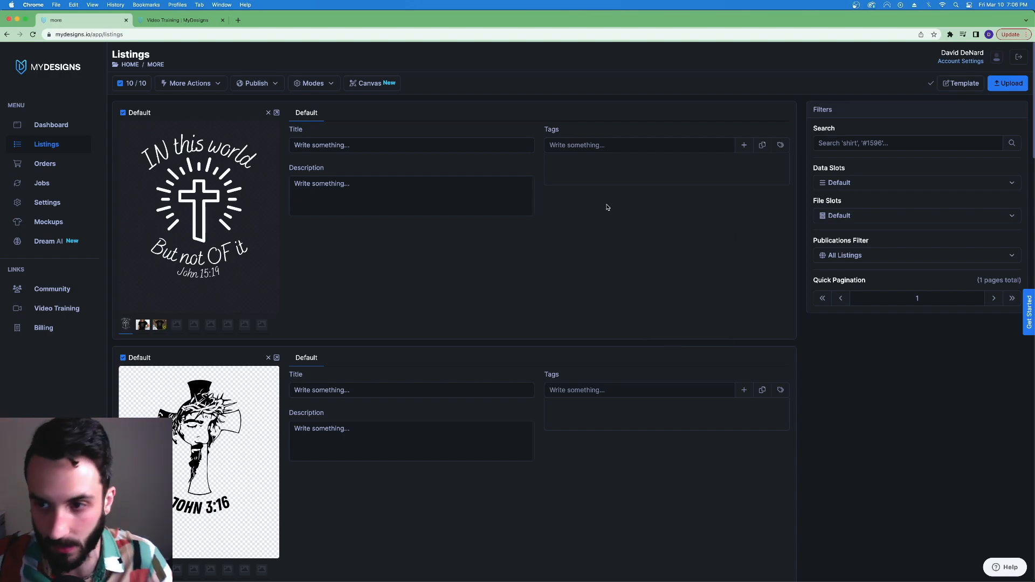